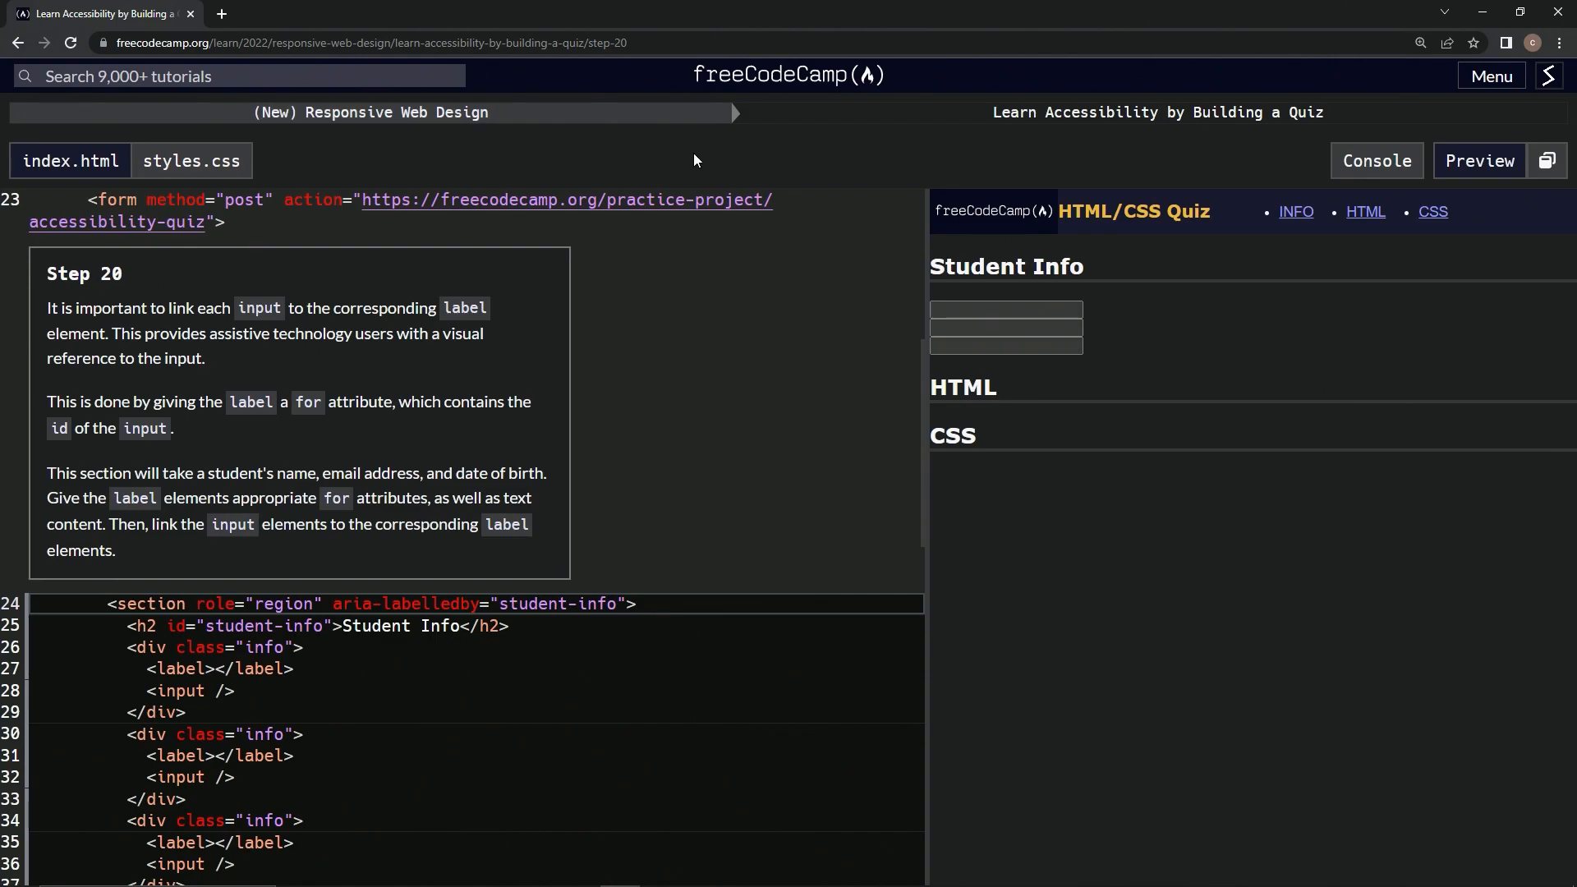
pyautogui.moveTo(1301, 144)
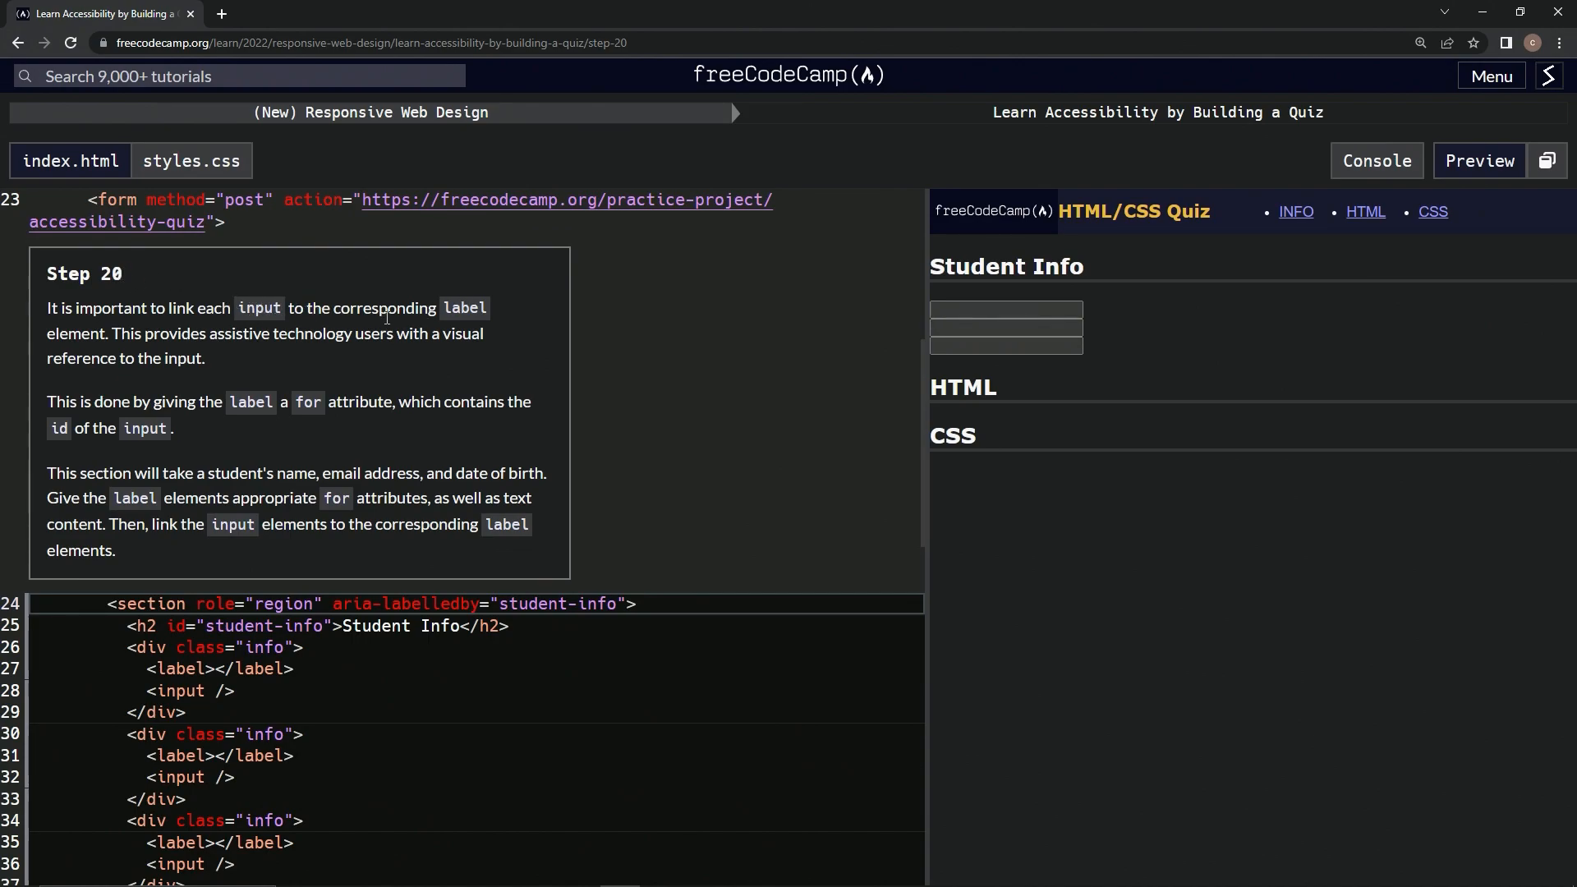
pyautogui.moveTo(254, 360)
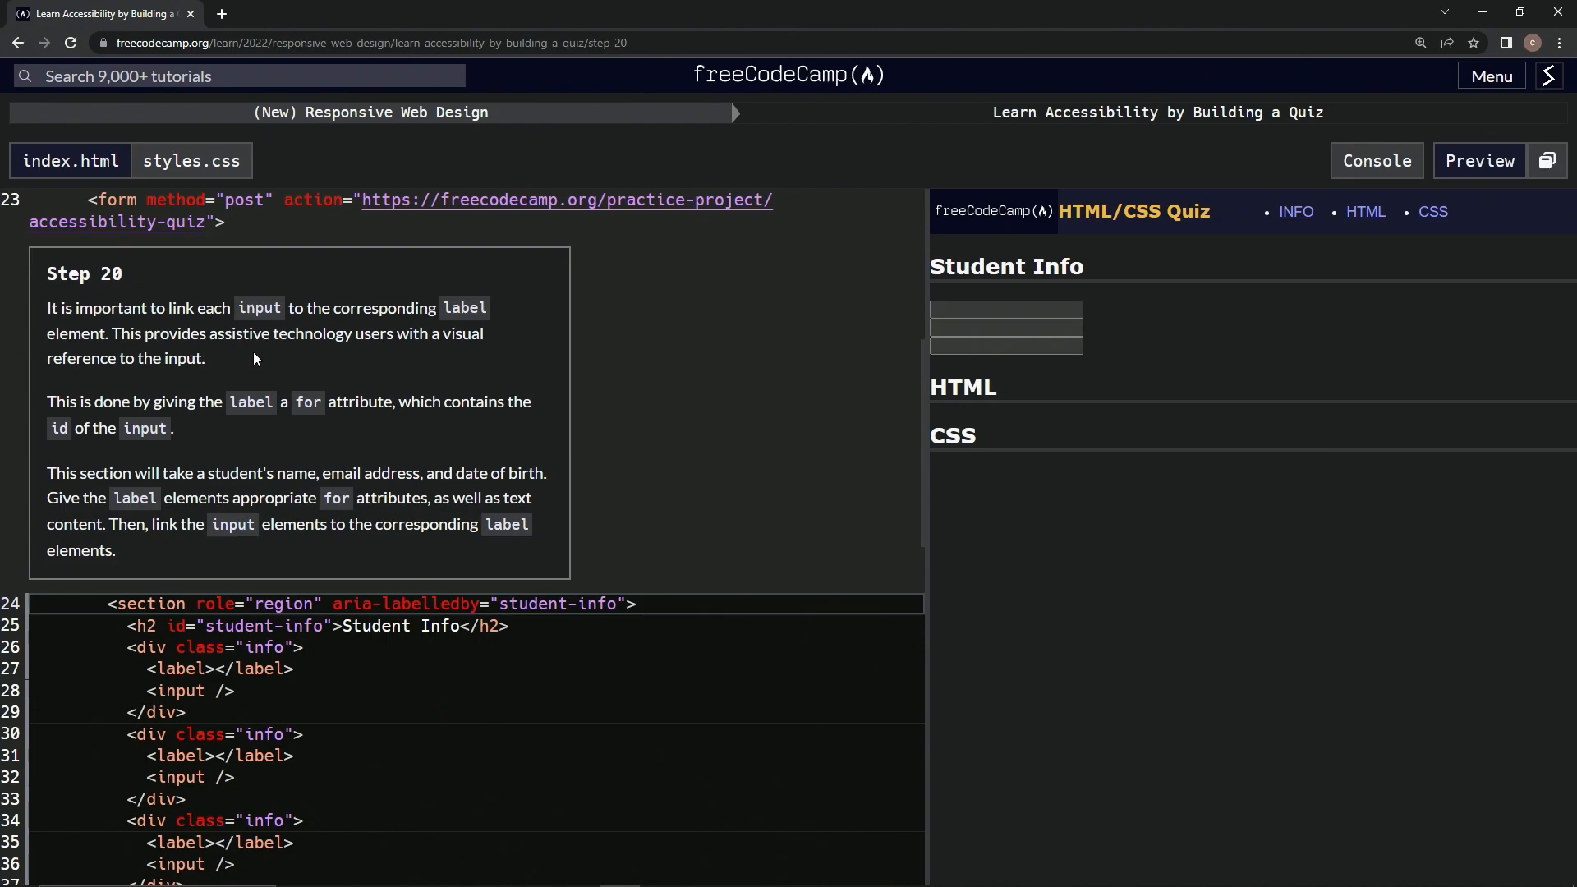
pyautogui.moveTo(276, 358)
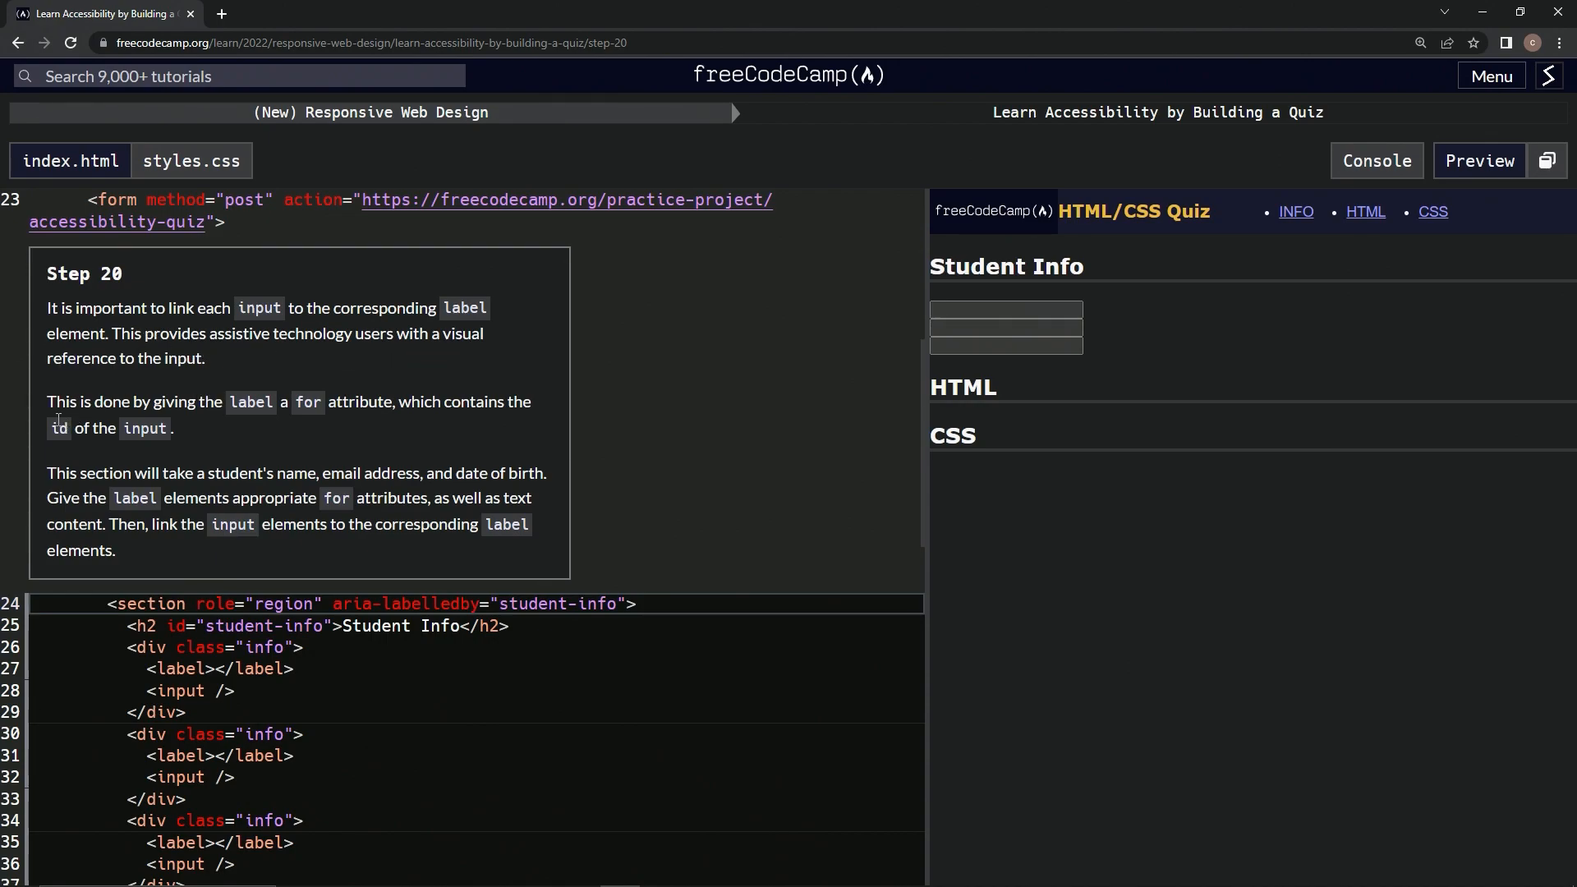
pyautogui.moveTo(286, 427)
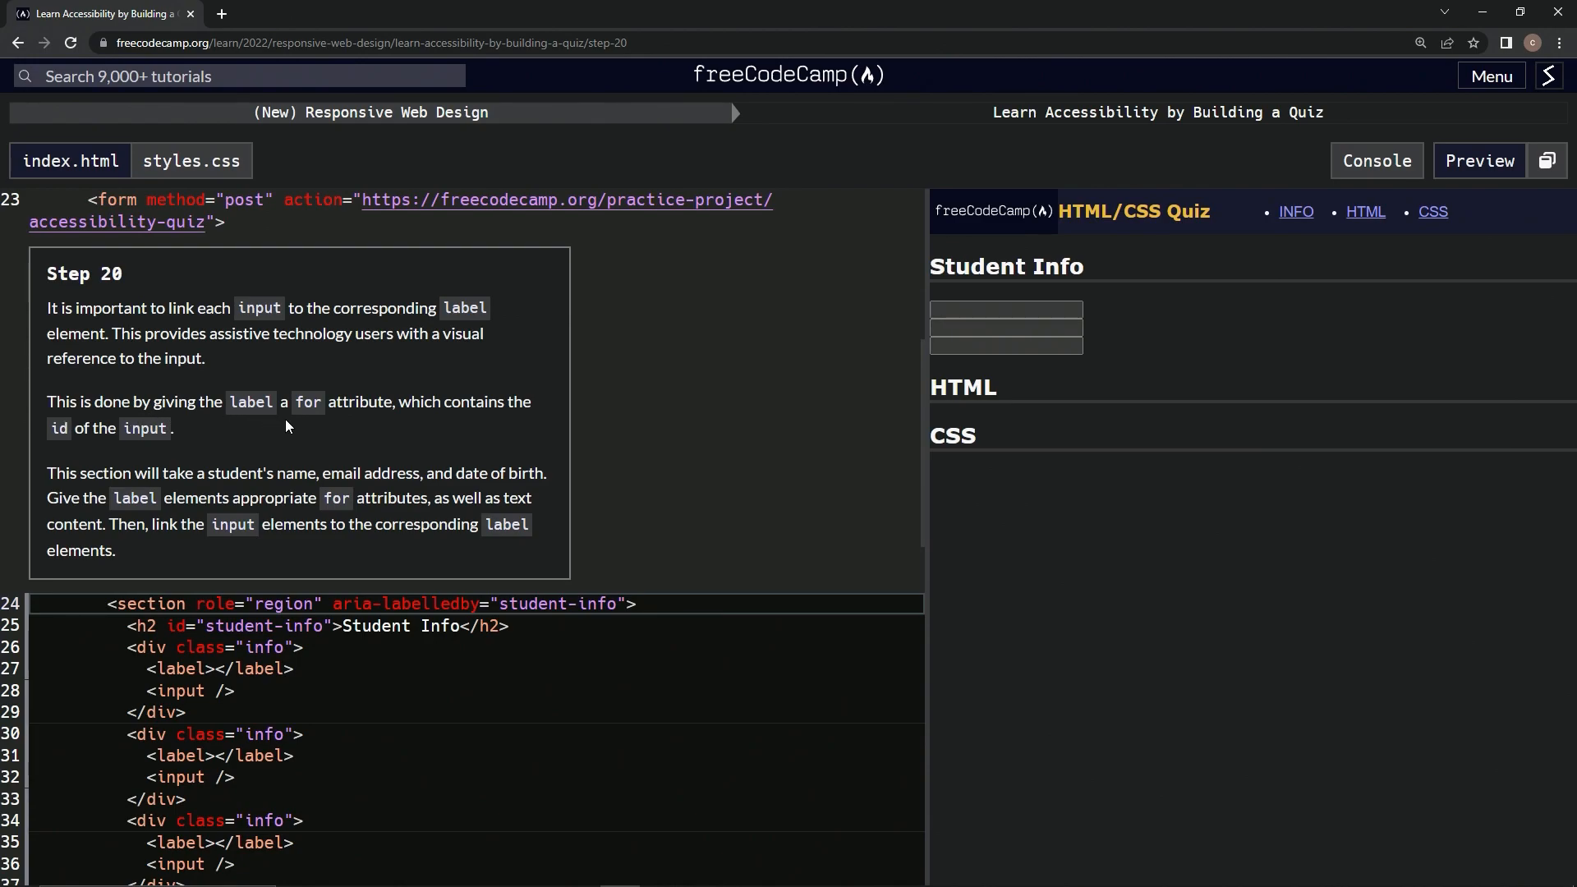
pyautogui.moveTo(399, 434)
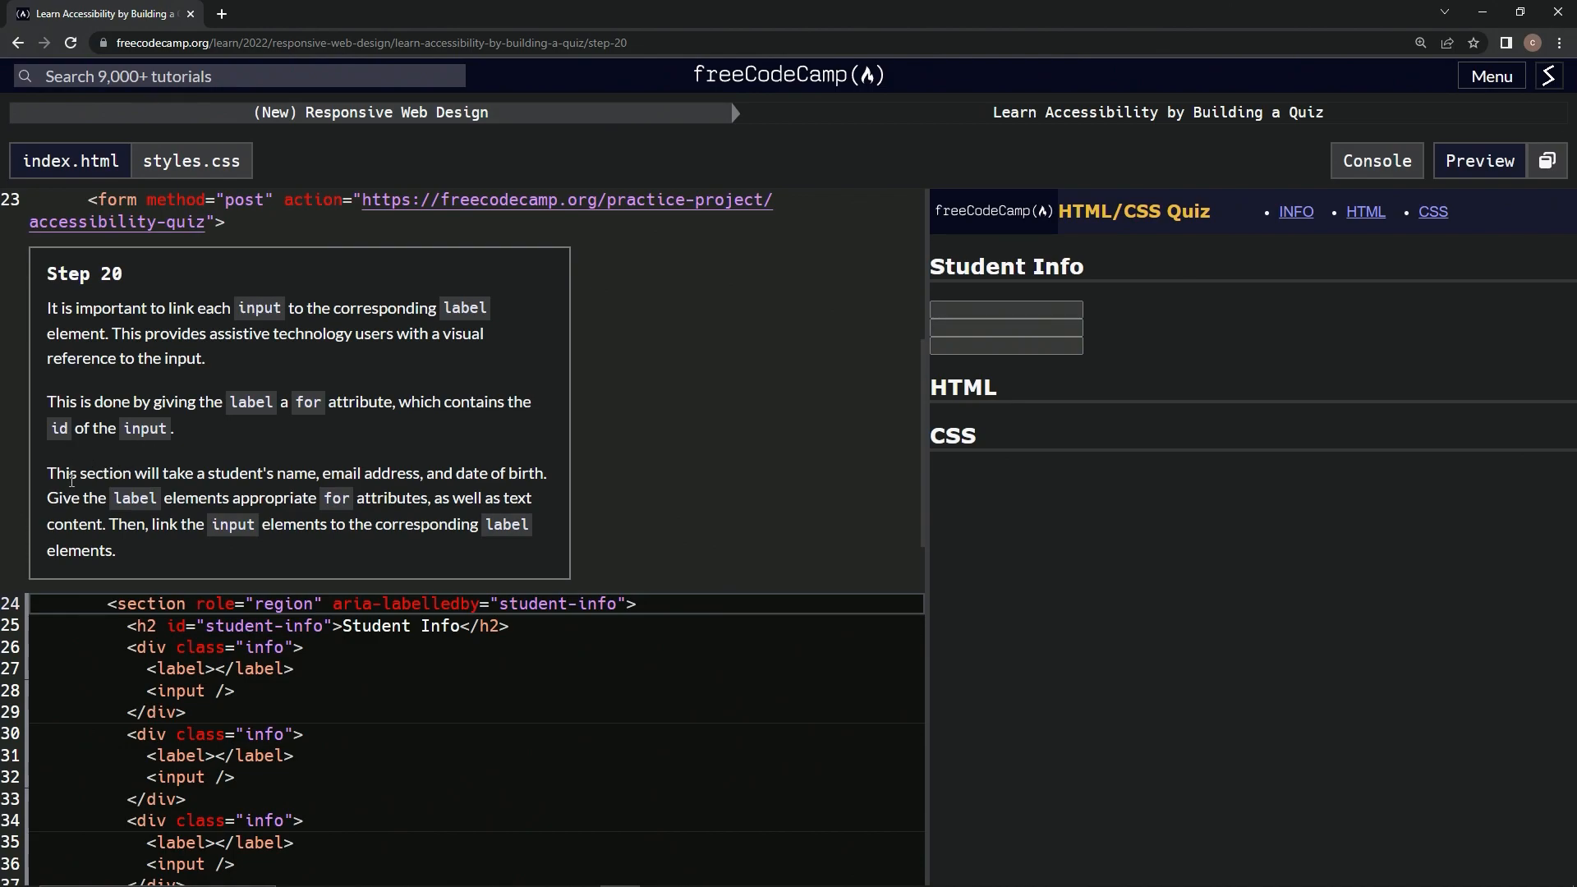
pyautogui.moveTo(183, 493)
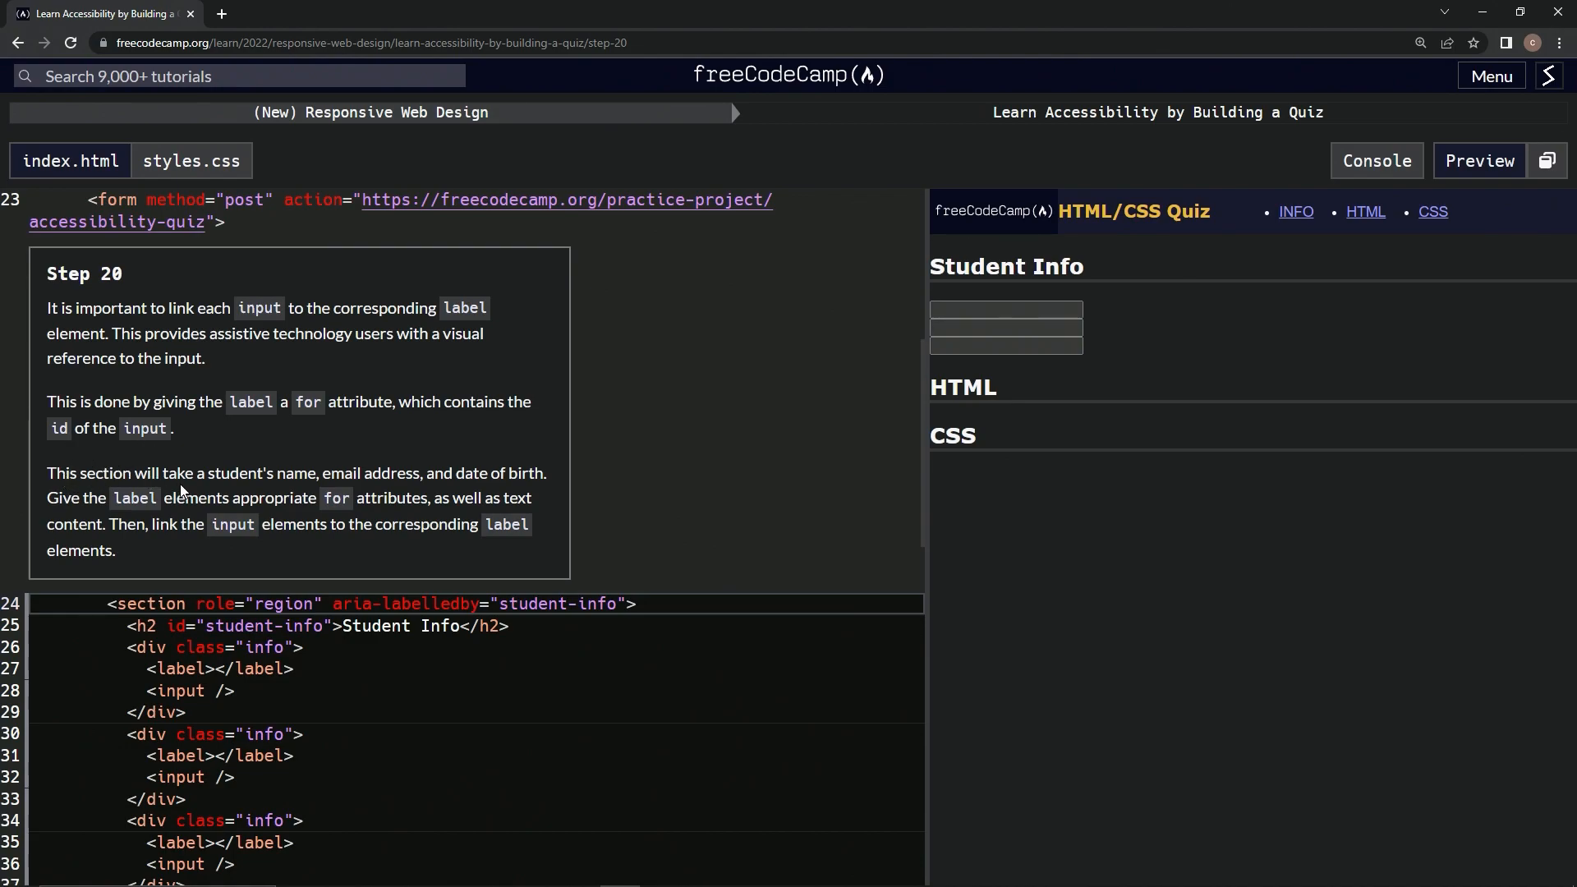
pyautogui.moveTo(351, 492)
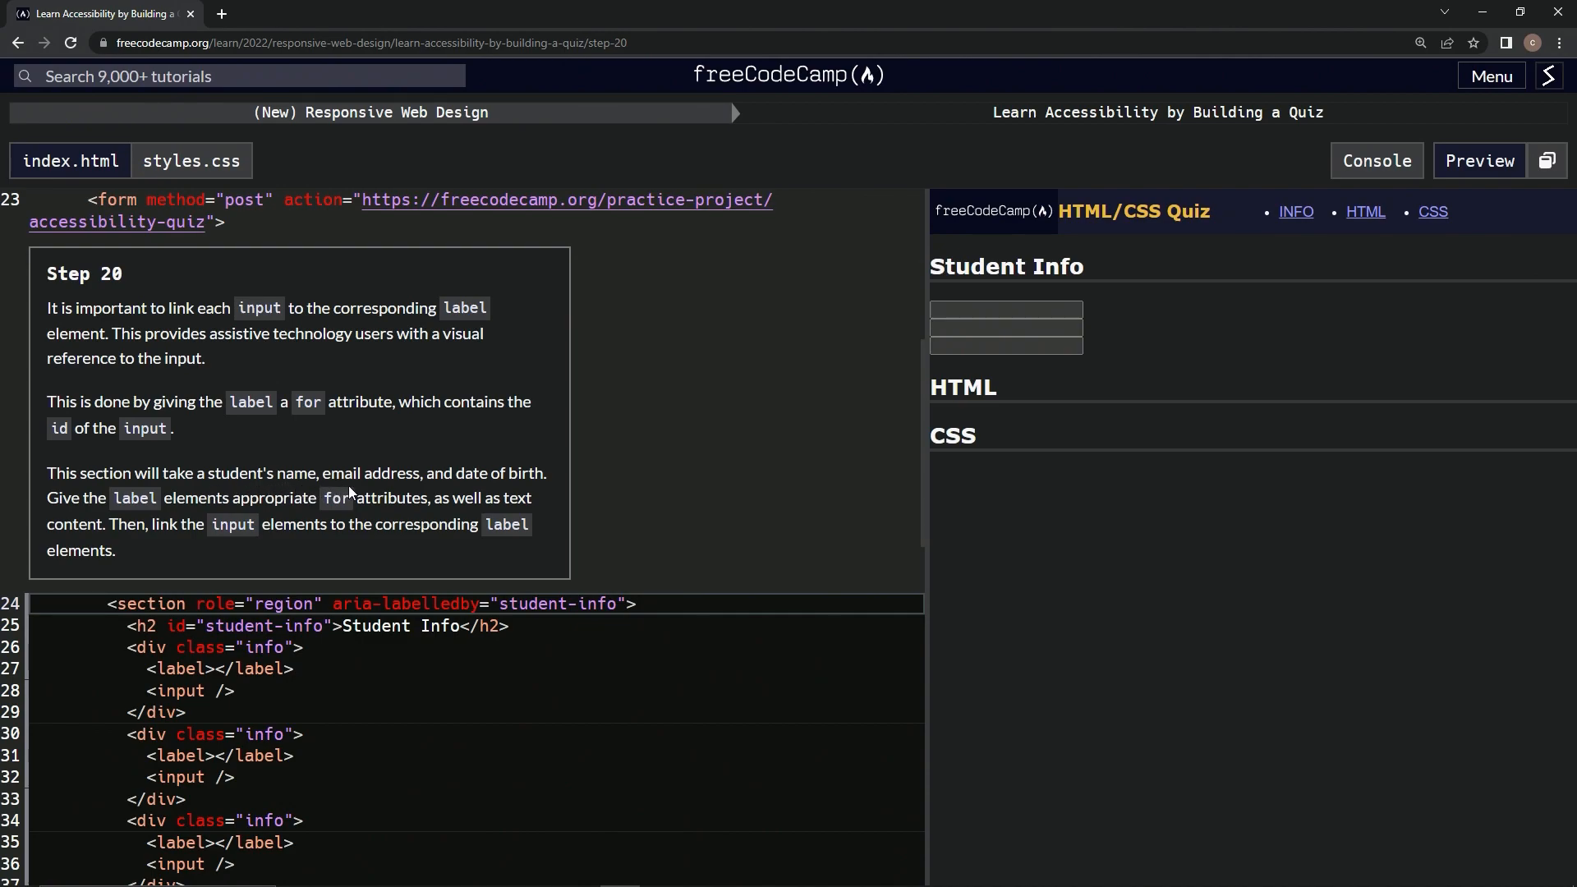
pyautogui.moveTo(173, 516)
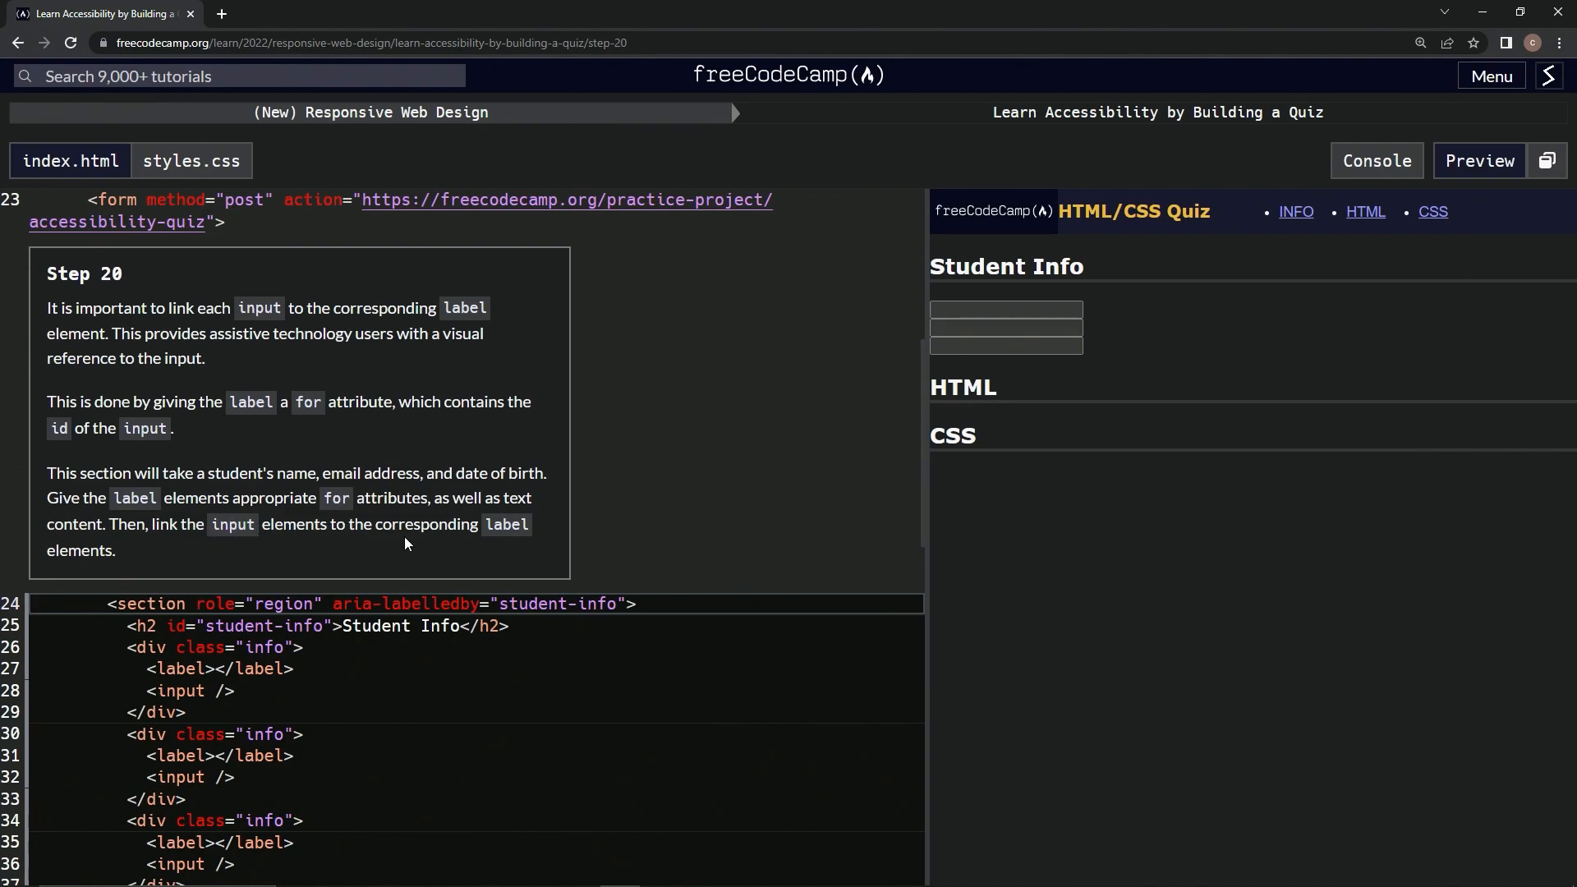
pyautogui.moveTo(141, 565)
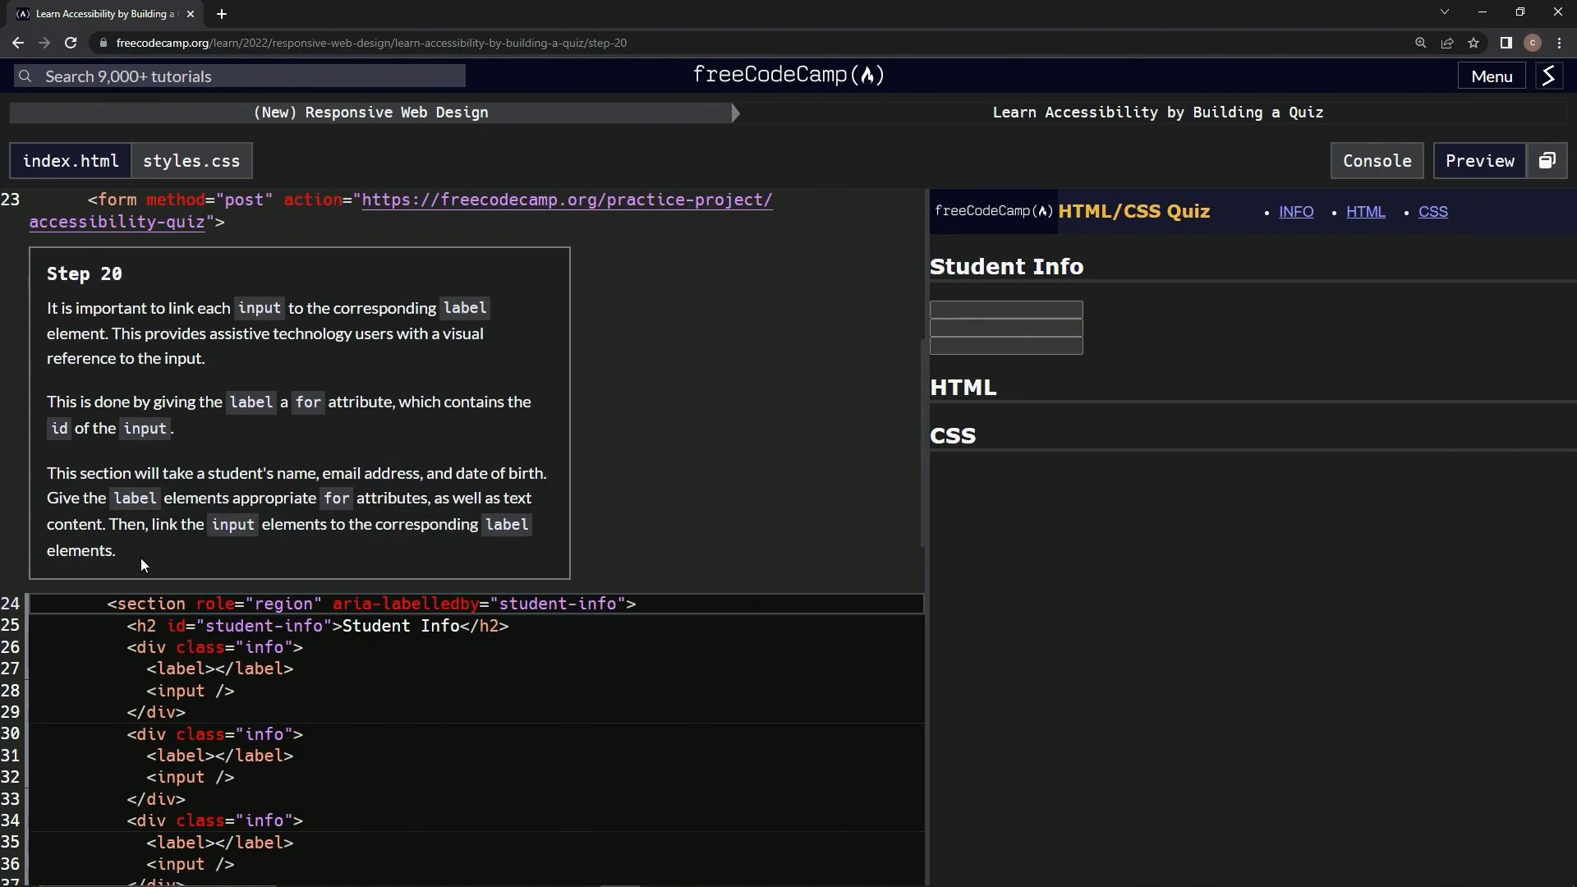
pyautogui.moveTo(220, 647)
pyautogui.write(' for')
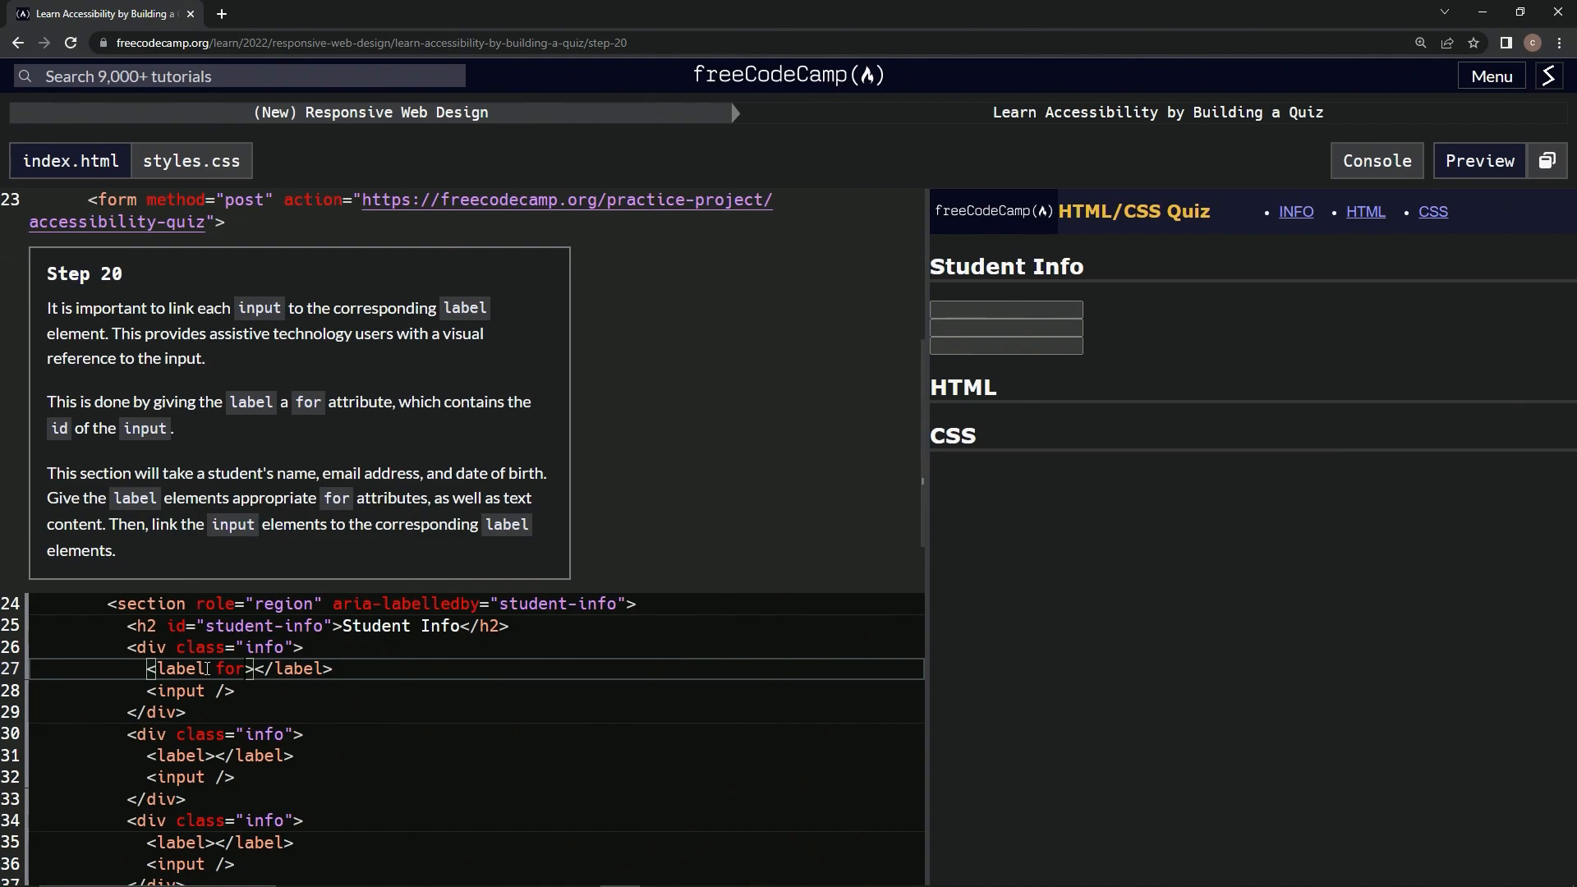
# - Add an empty for='' to the first label and an empty id='' to the first input
pyautogui.write('=')
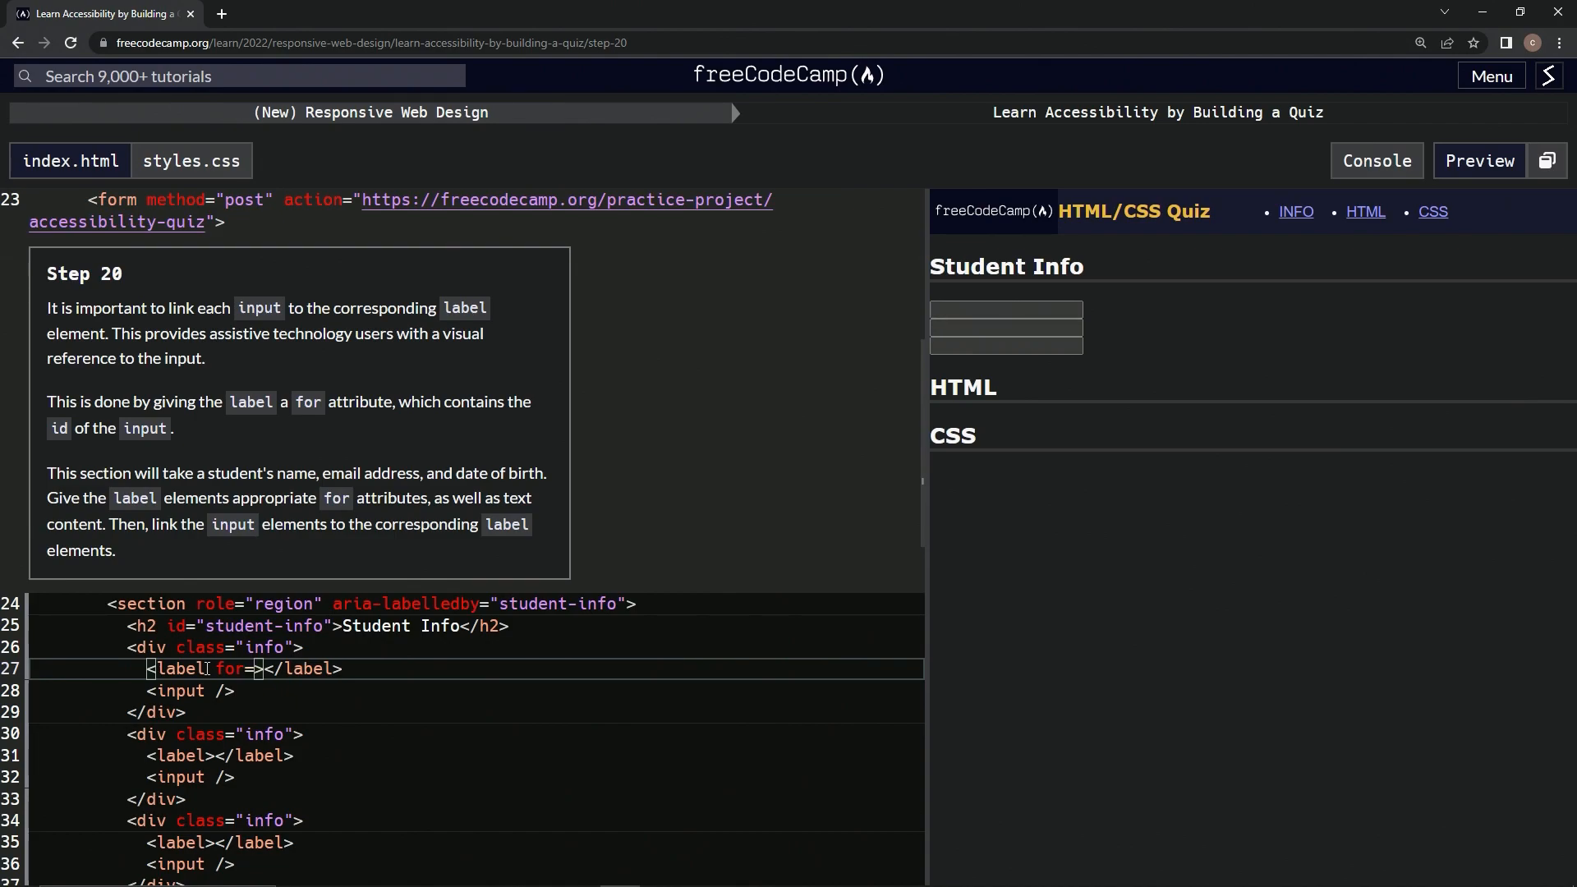
pyautogui.write("''")
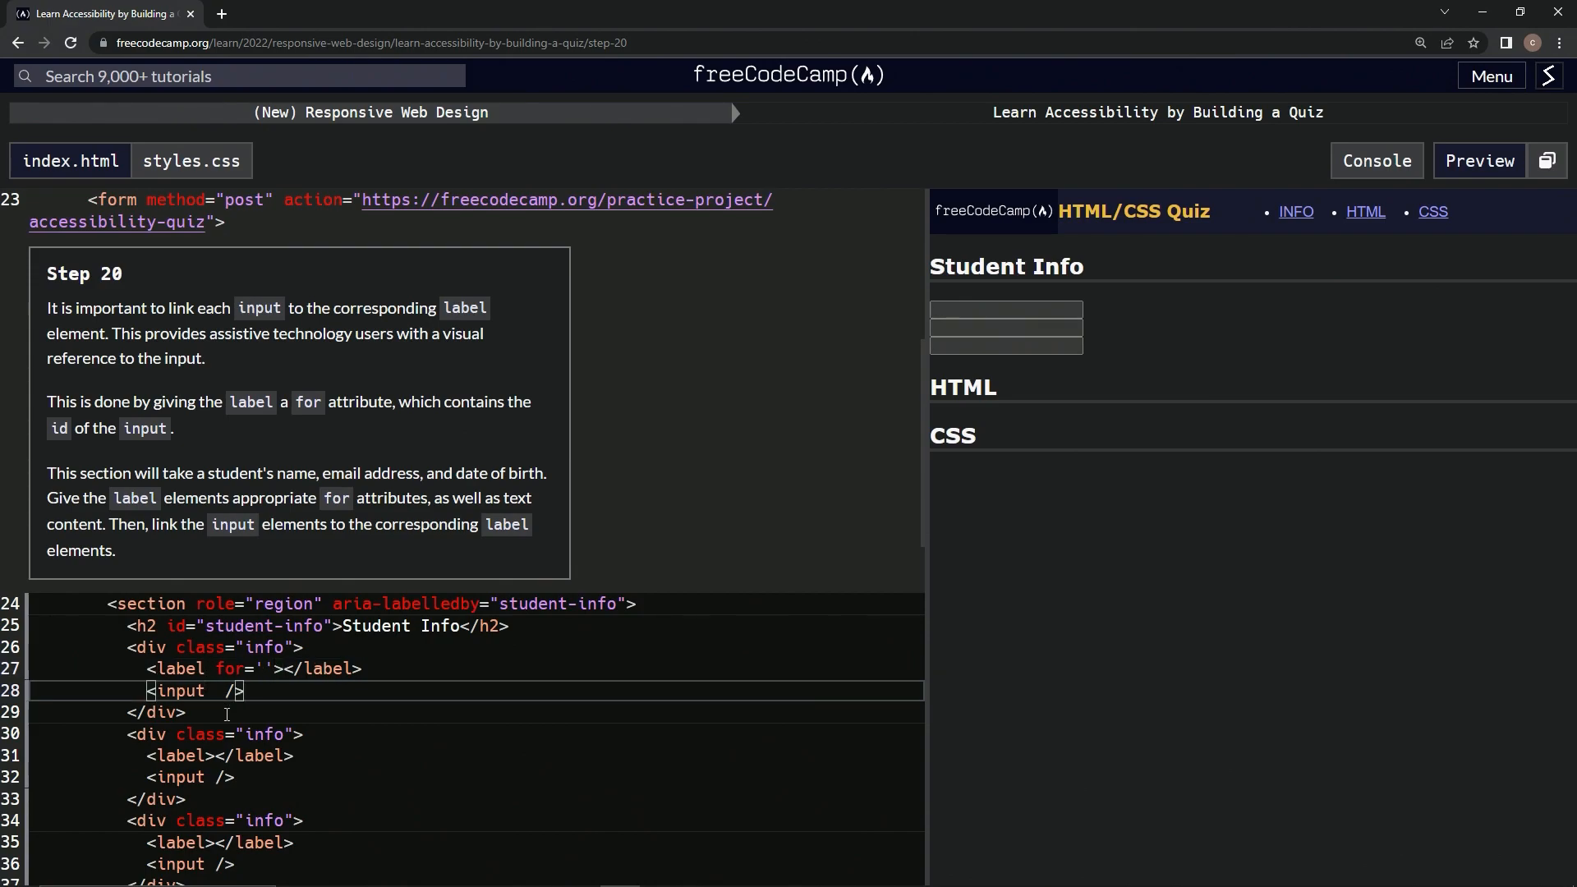
pyautogui.write('id=')
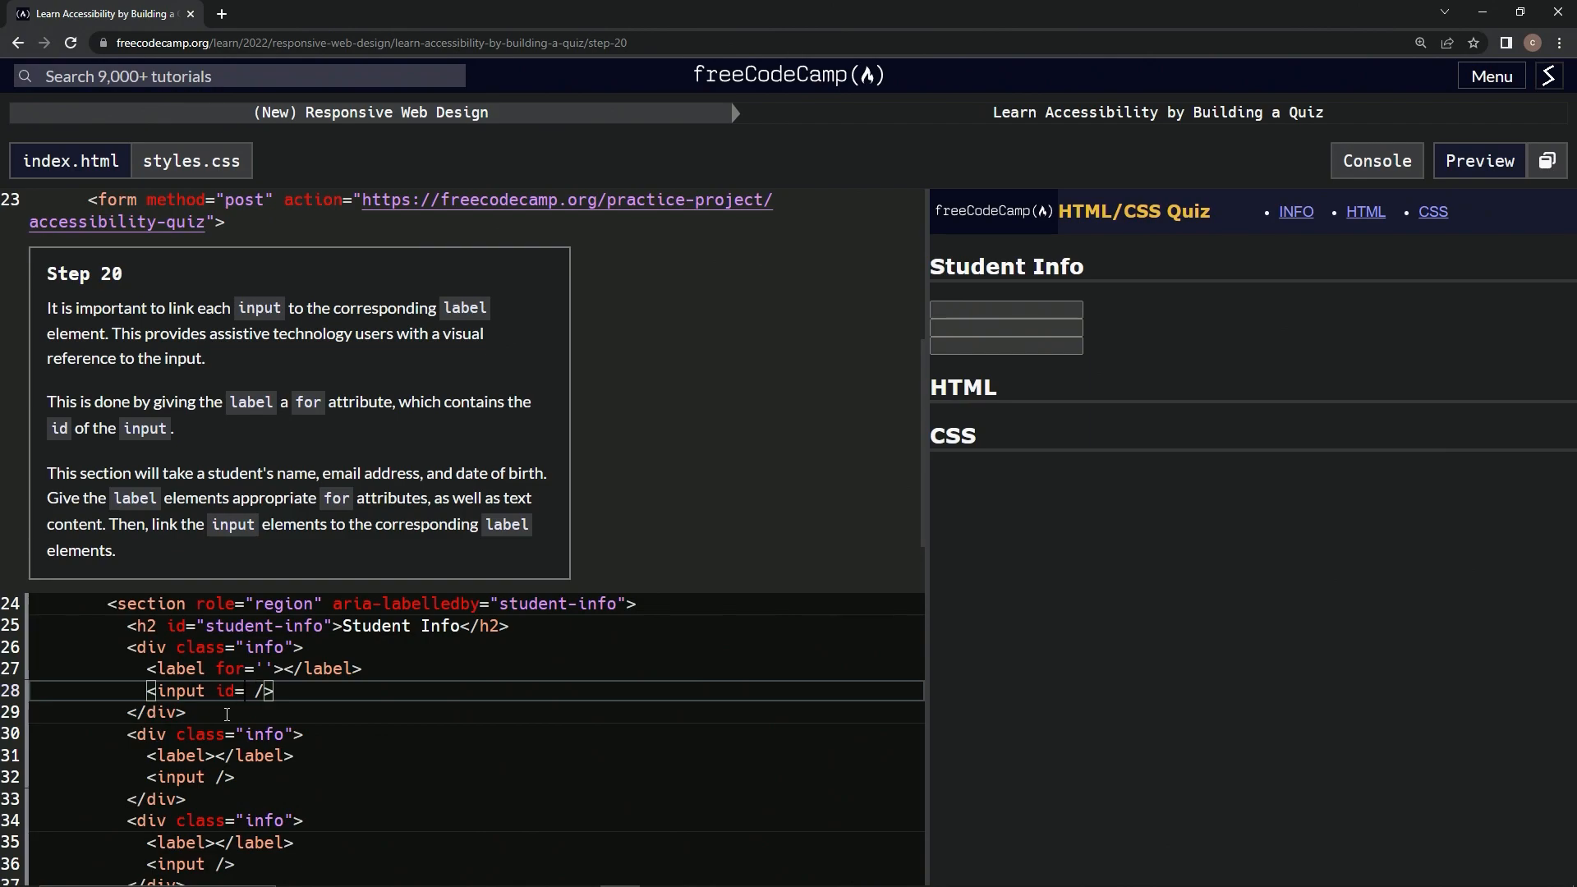
pyautogui.write("=''")
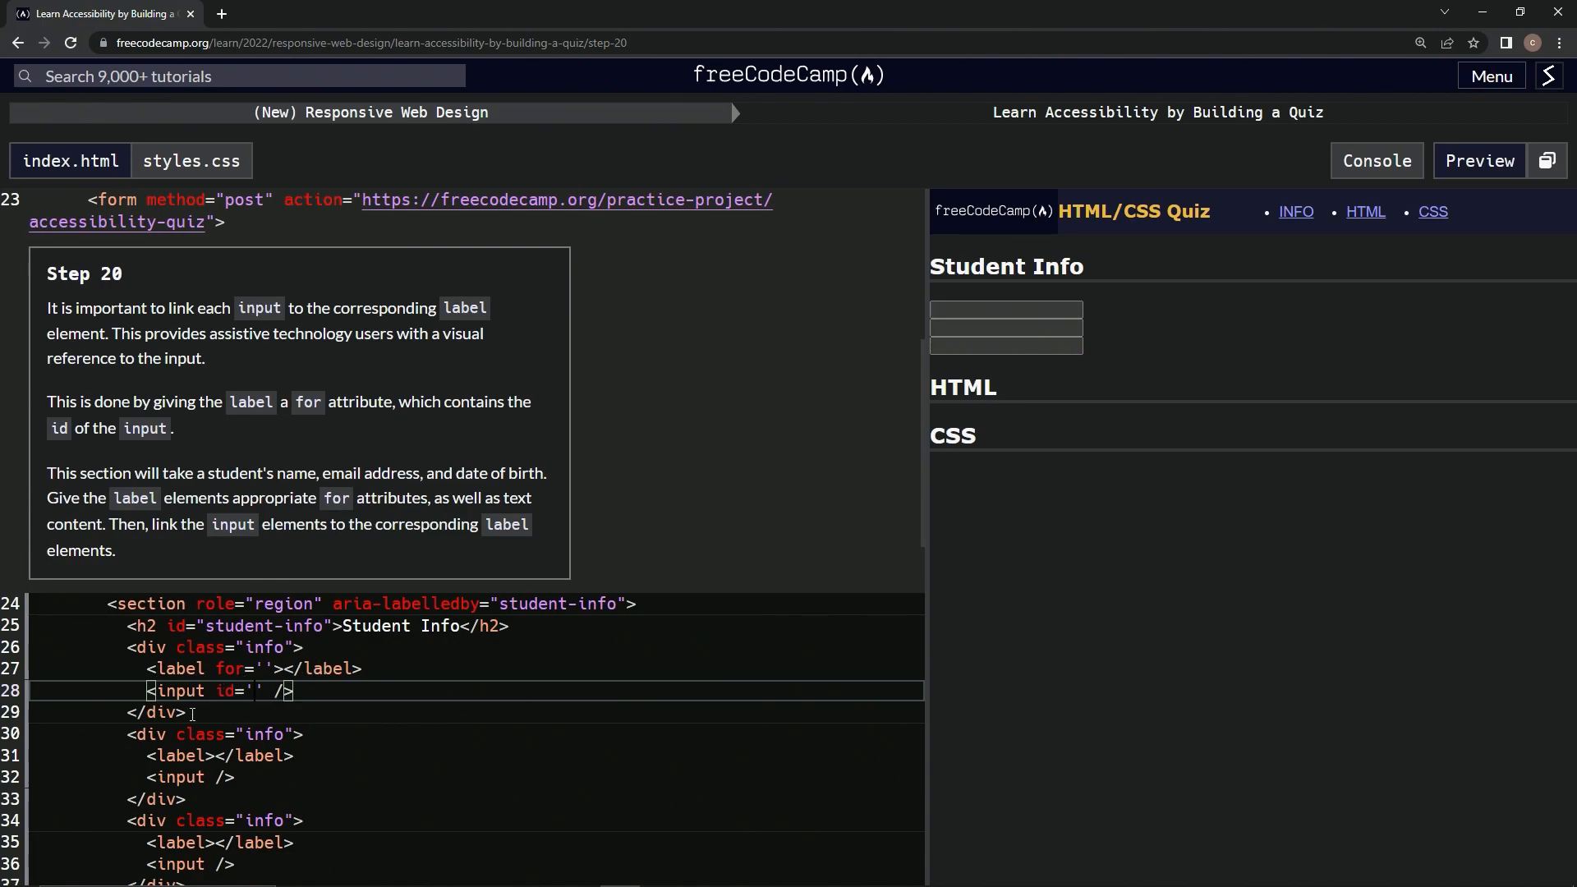
# - Copy the finished first info block over the remaining info blocks so they carry the same empty attributes
pyautogui.moveTo(513, 626); pyautogui.dragTo(185, 711)
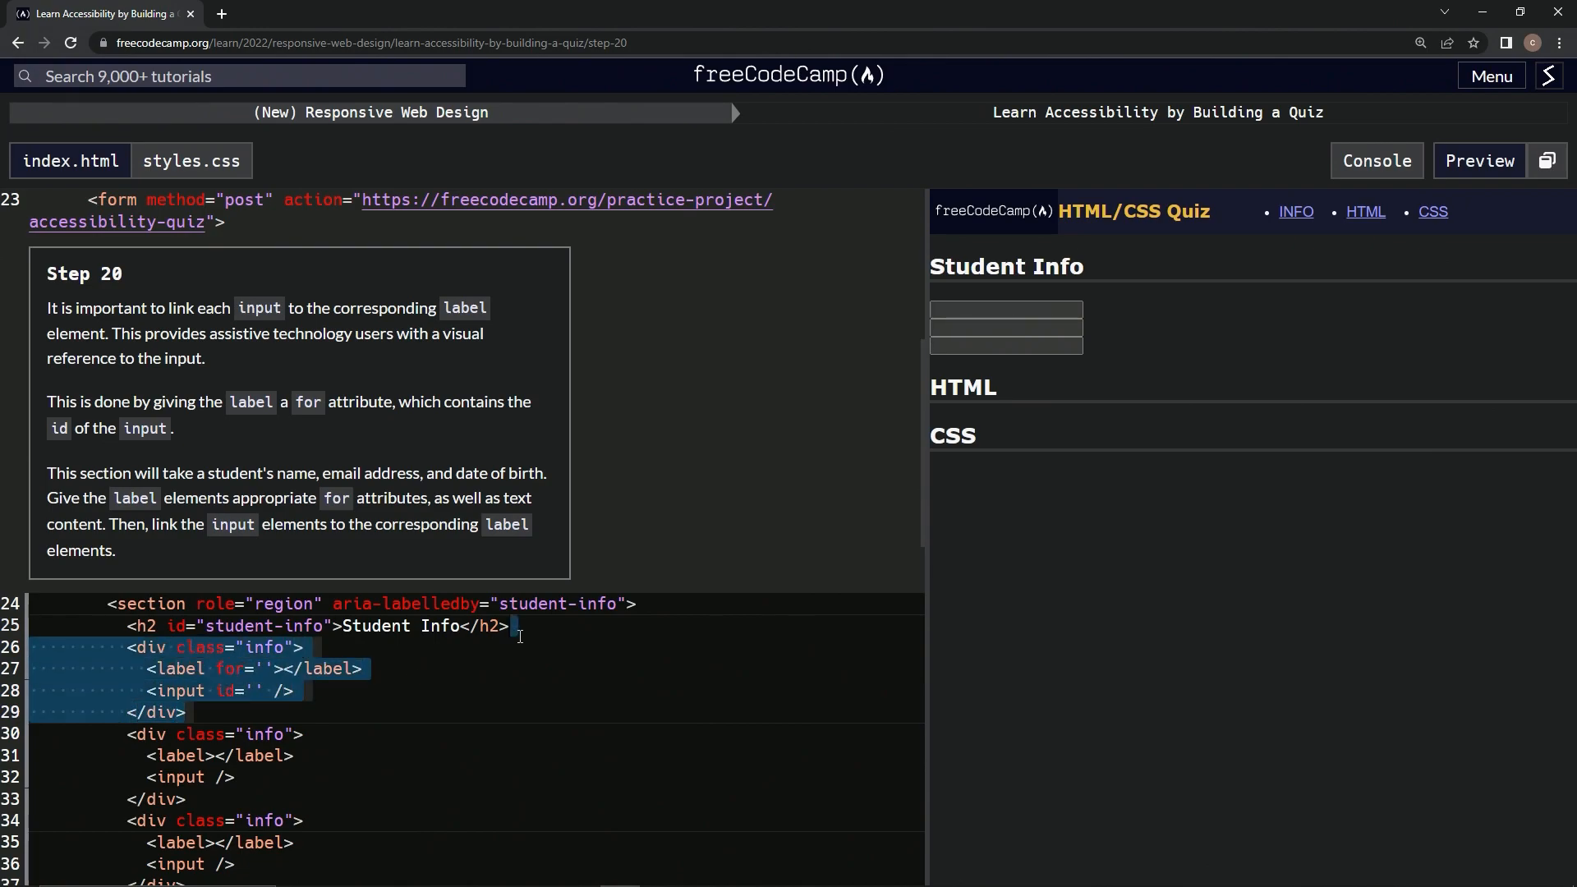
pyautogui.moveTo(452, 680)
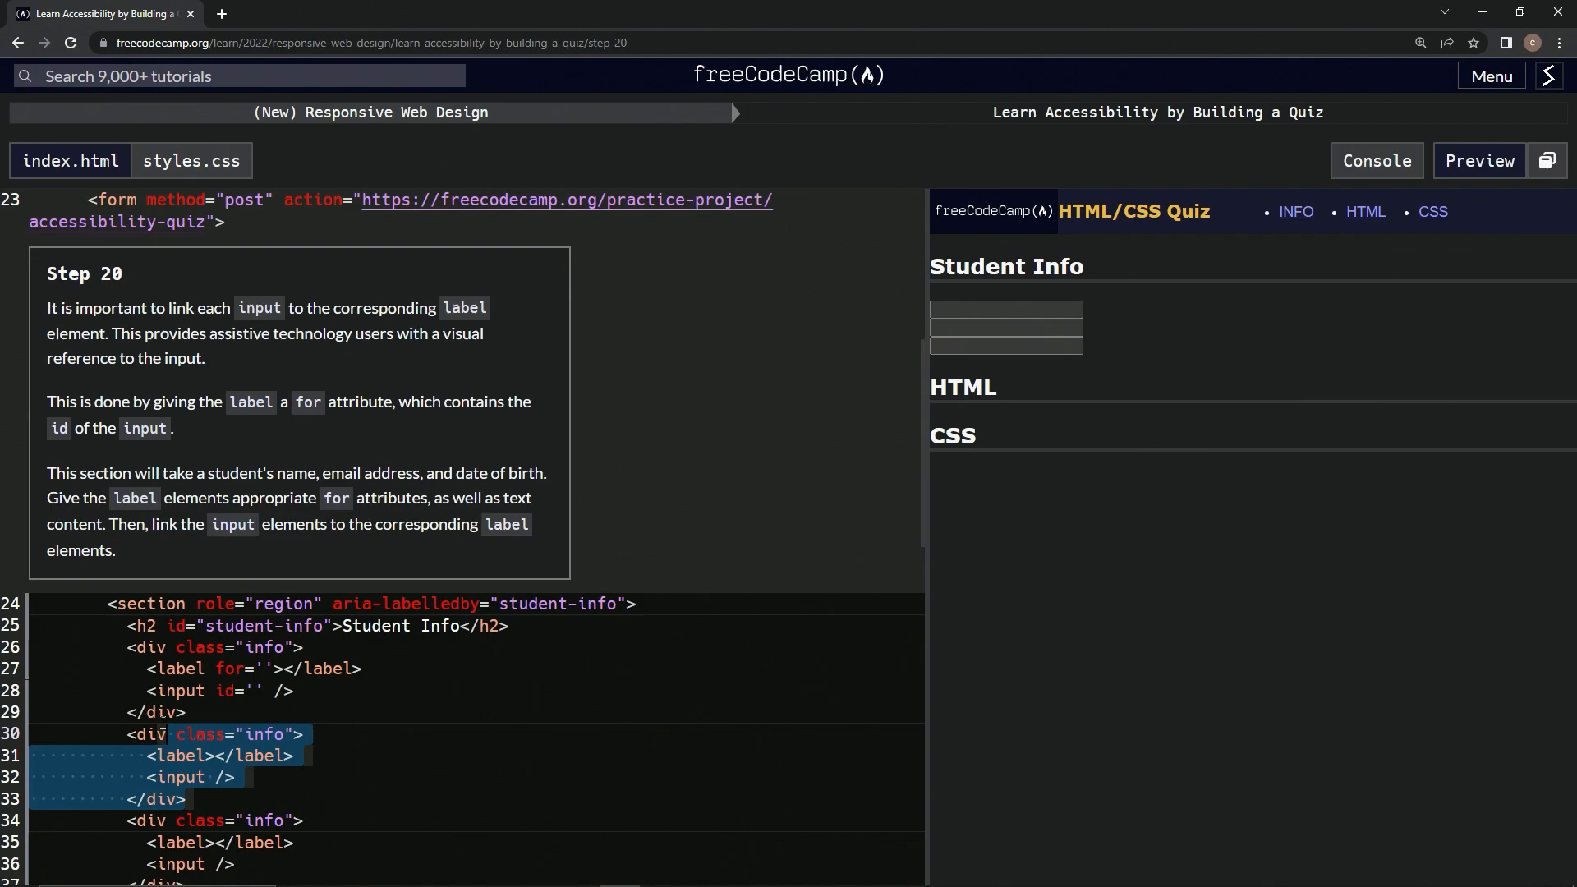
pyautogui.moveTo(194, 732)
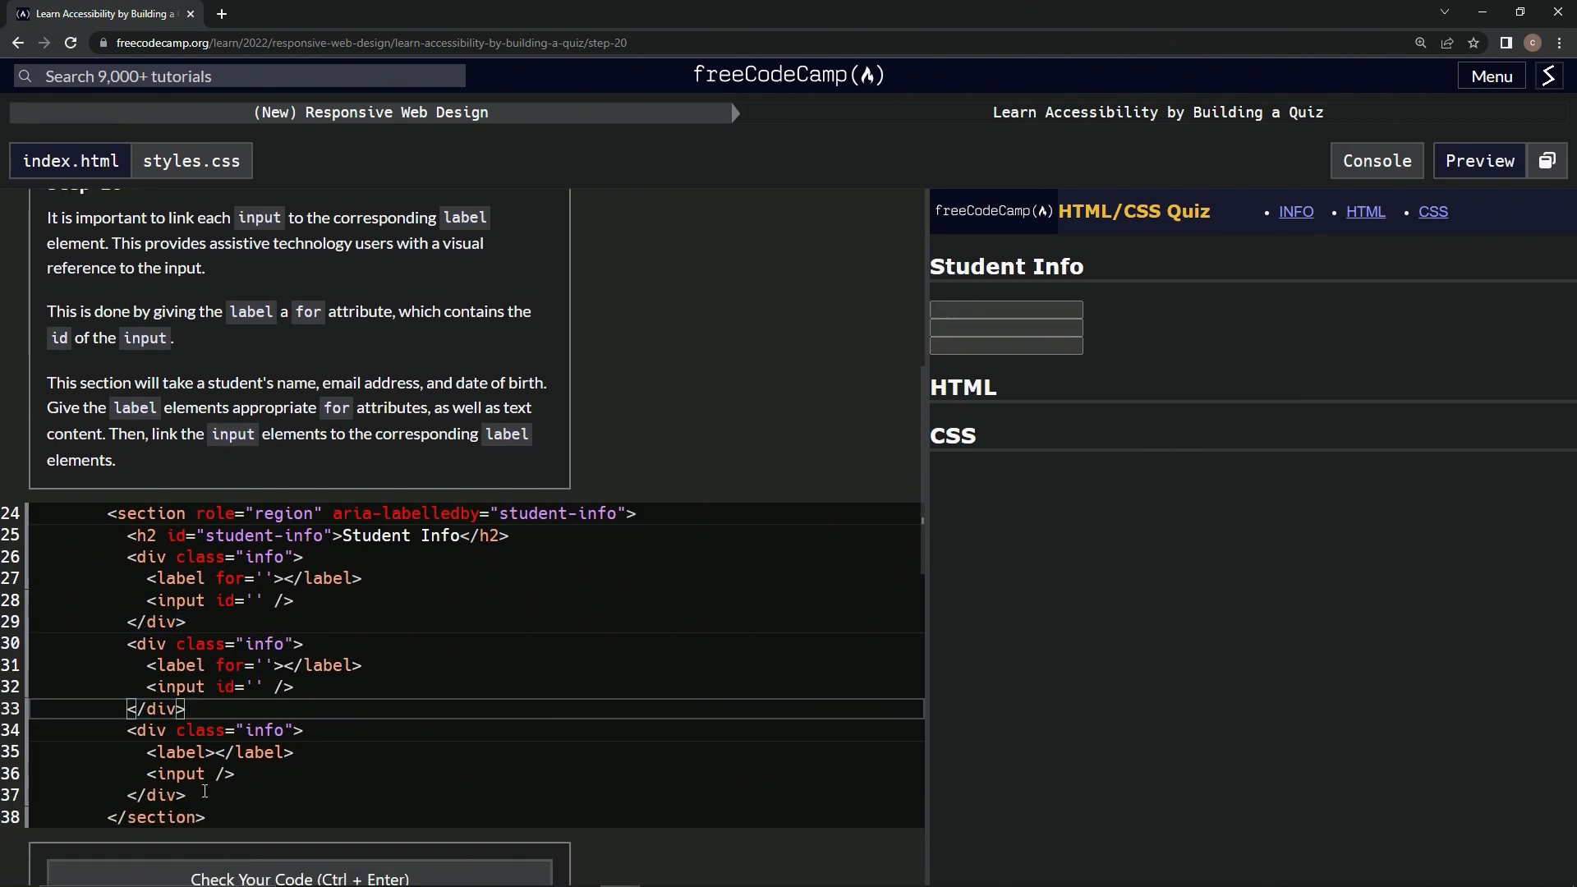
pyautogui.moveTo(128, 729); pyautogui.dragTo(187, 795)
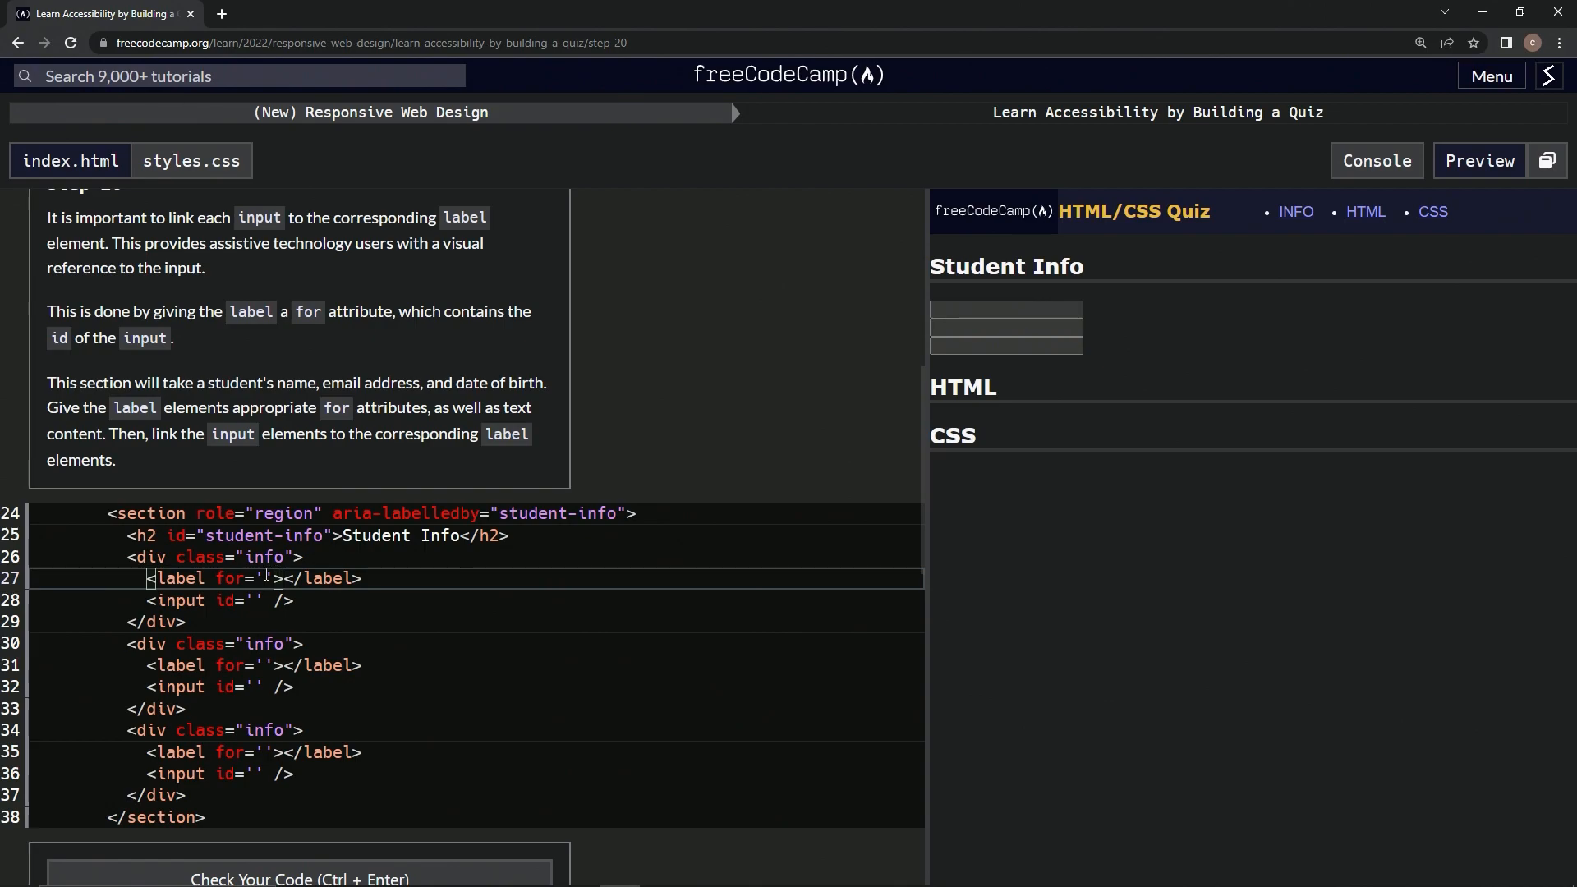
# - Set the first label's for to 'name' with text 'Name'
pyautogui.write('name')
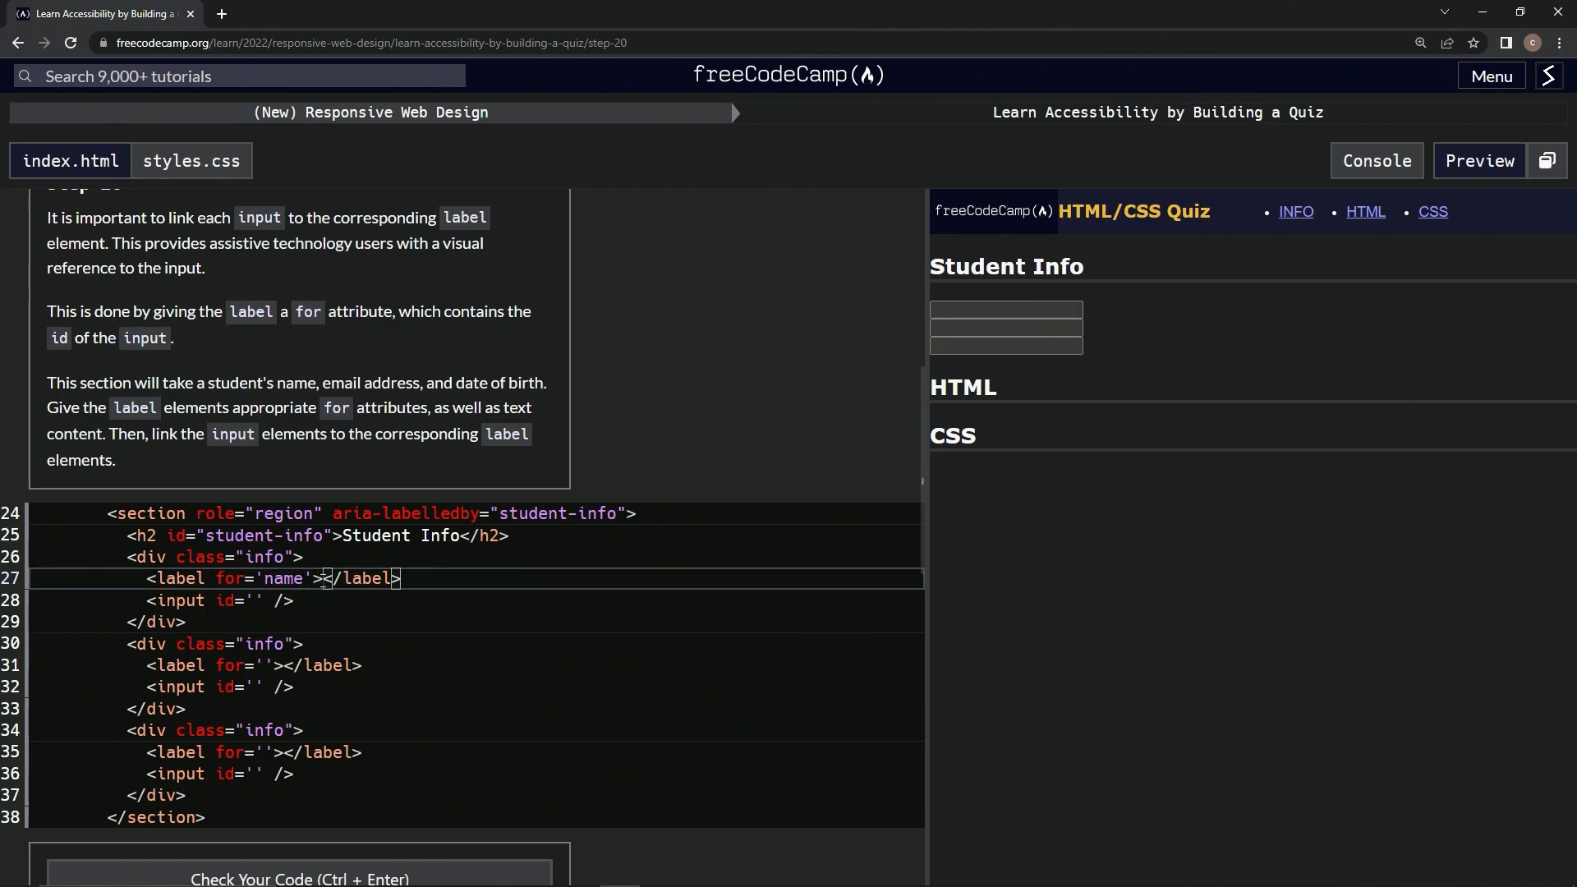
pyautogui.write('Name')
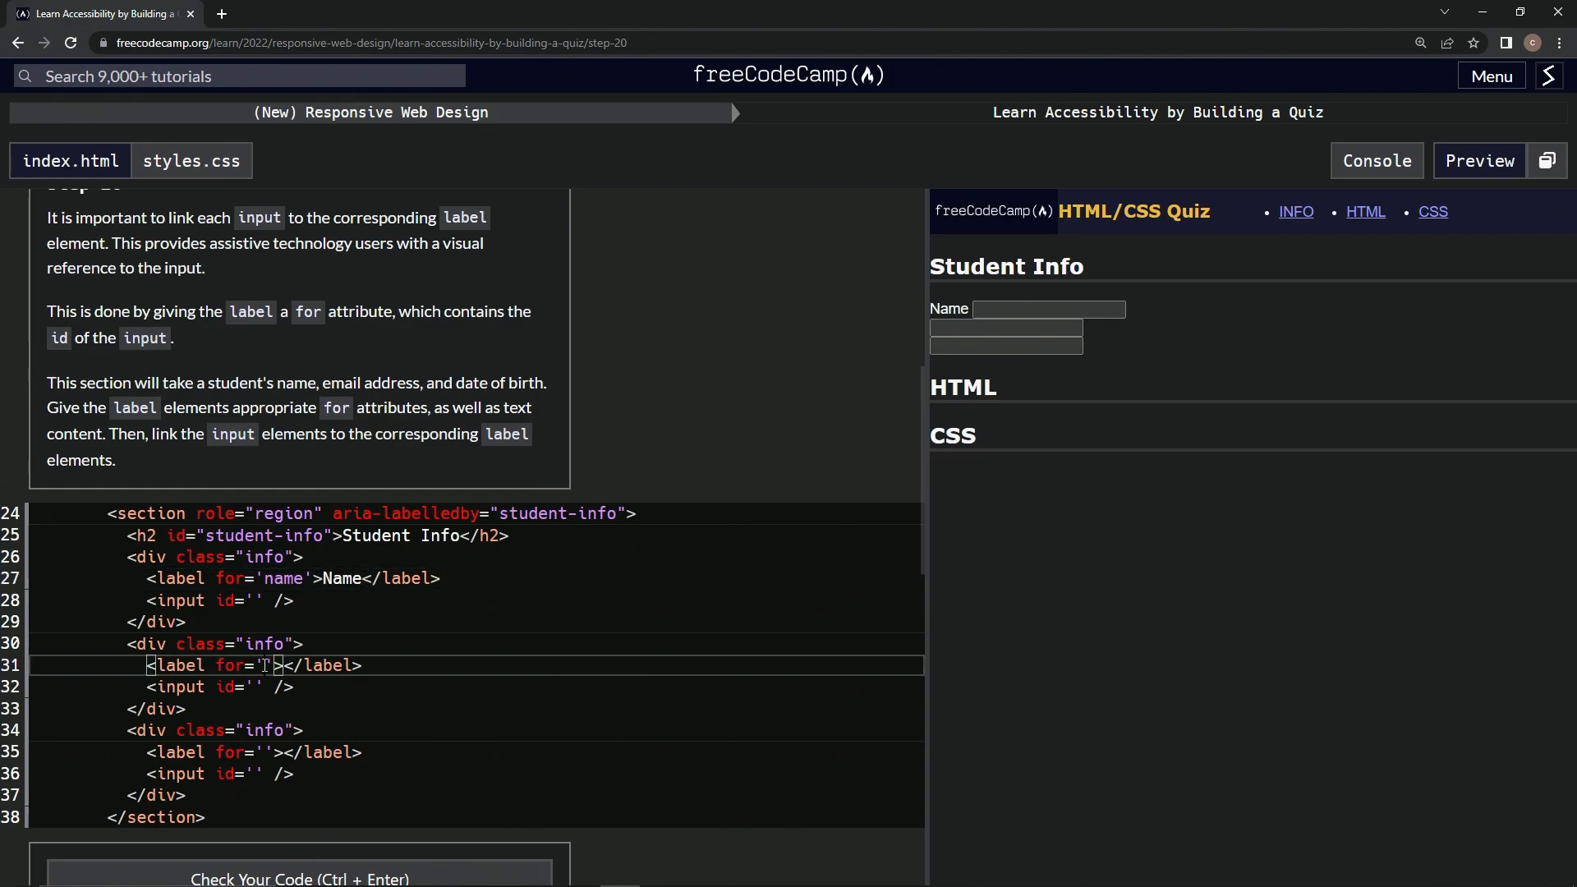
# - Set the second label's for to 'email' with text 'Email', and its input's id to 'email'
pyautogui.write('email')
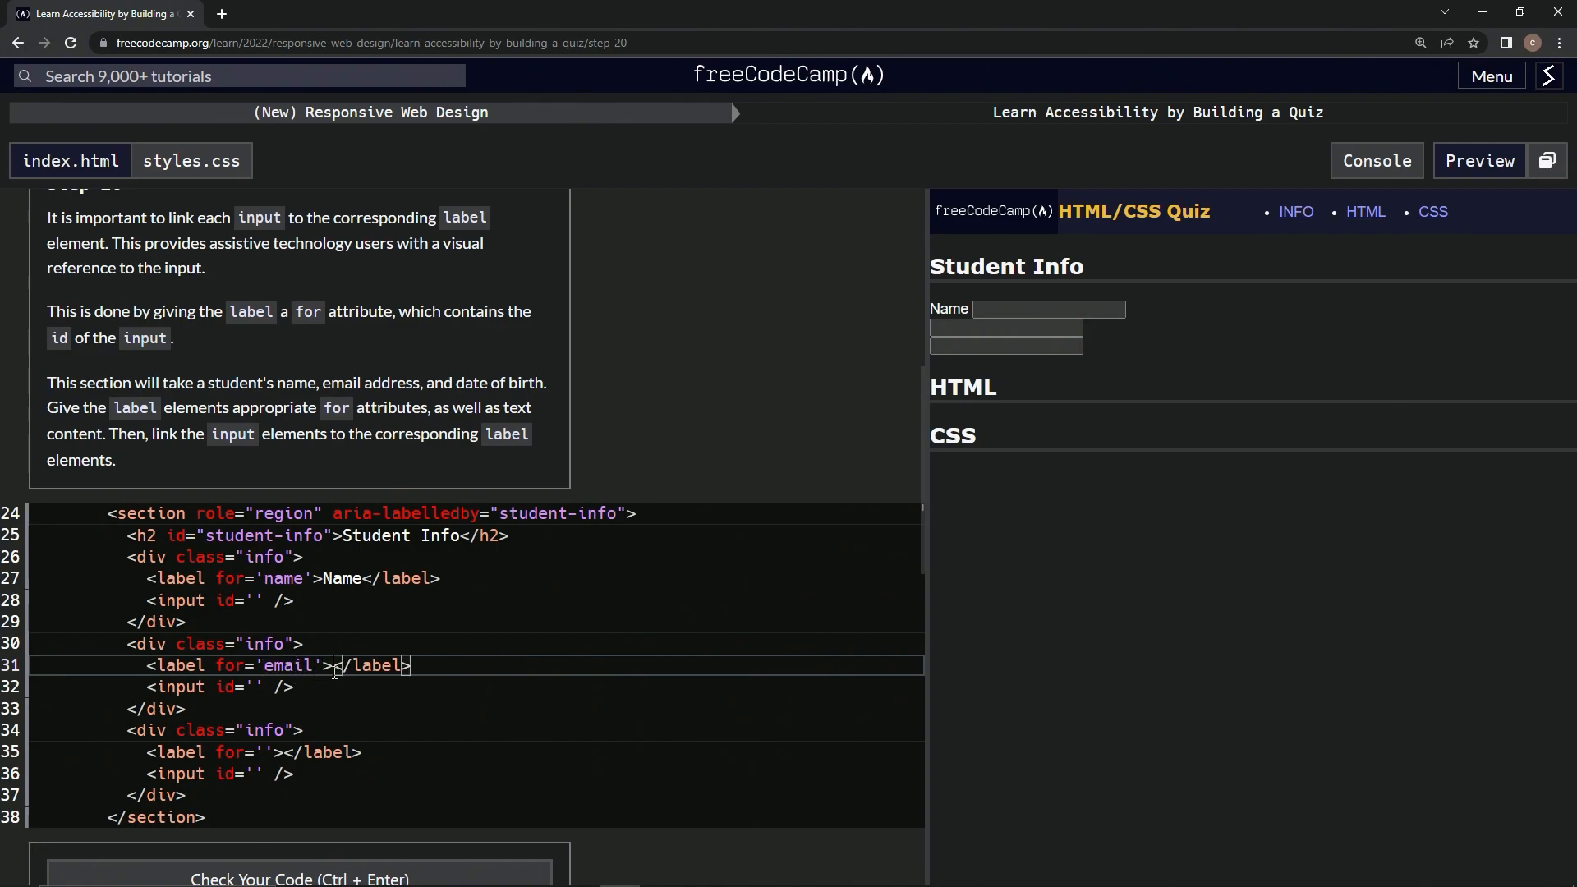
pyautogui.write('Email')
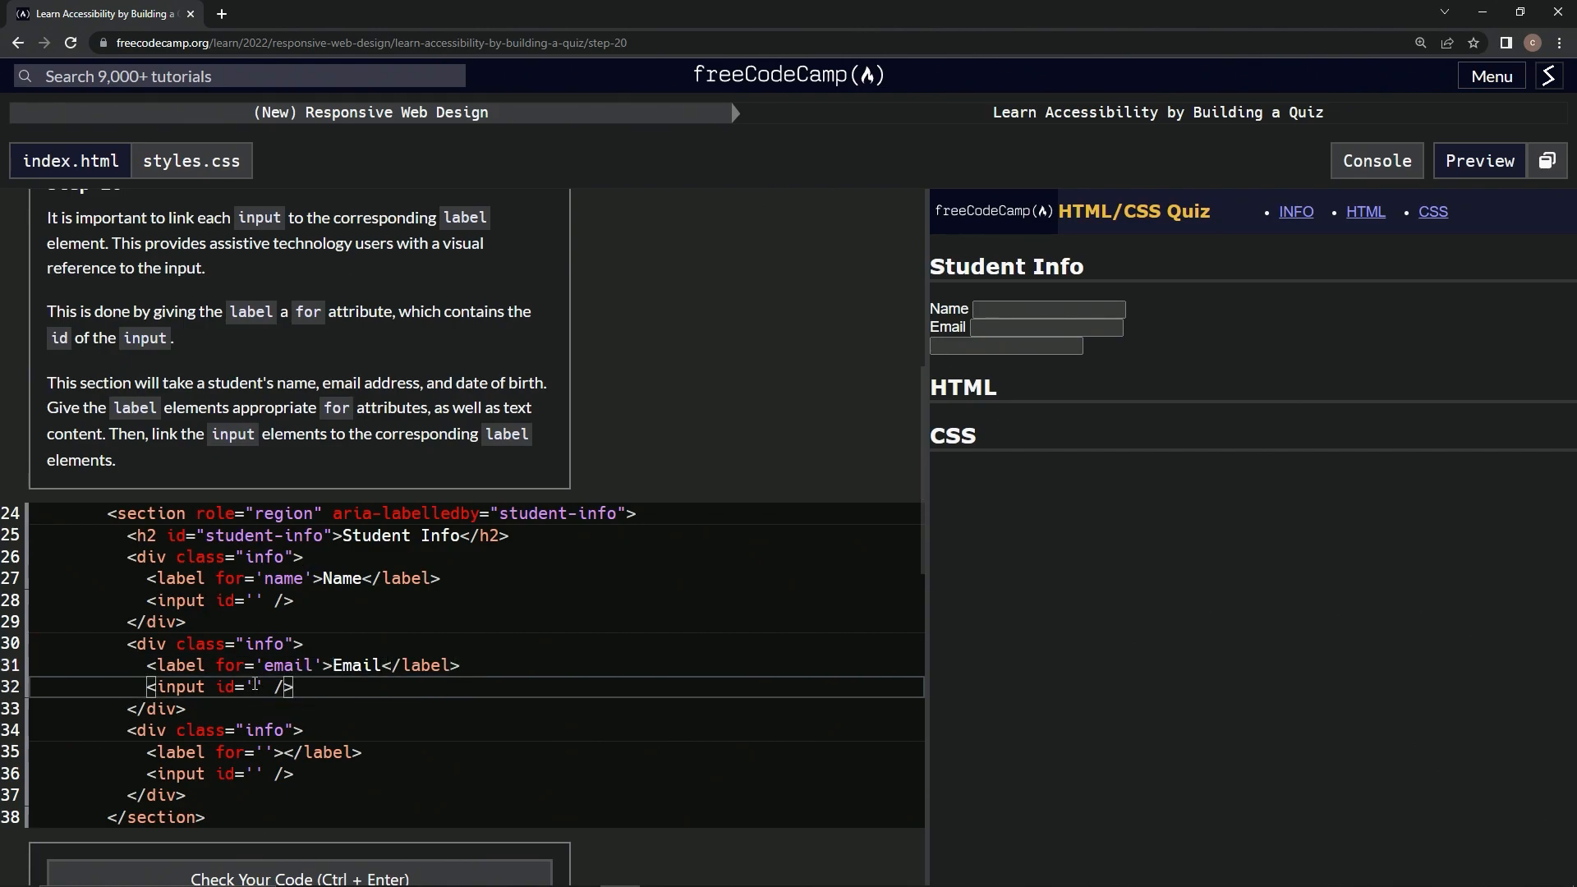
pyautogui.write('email')
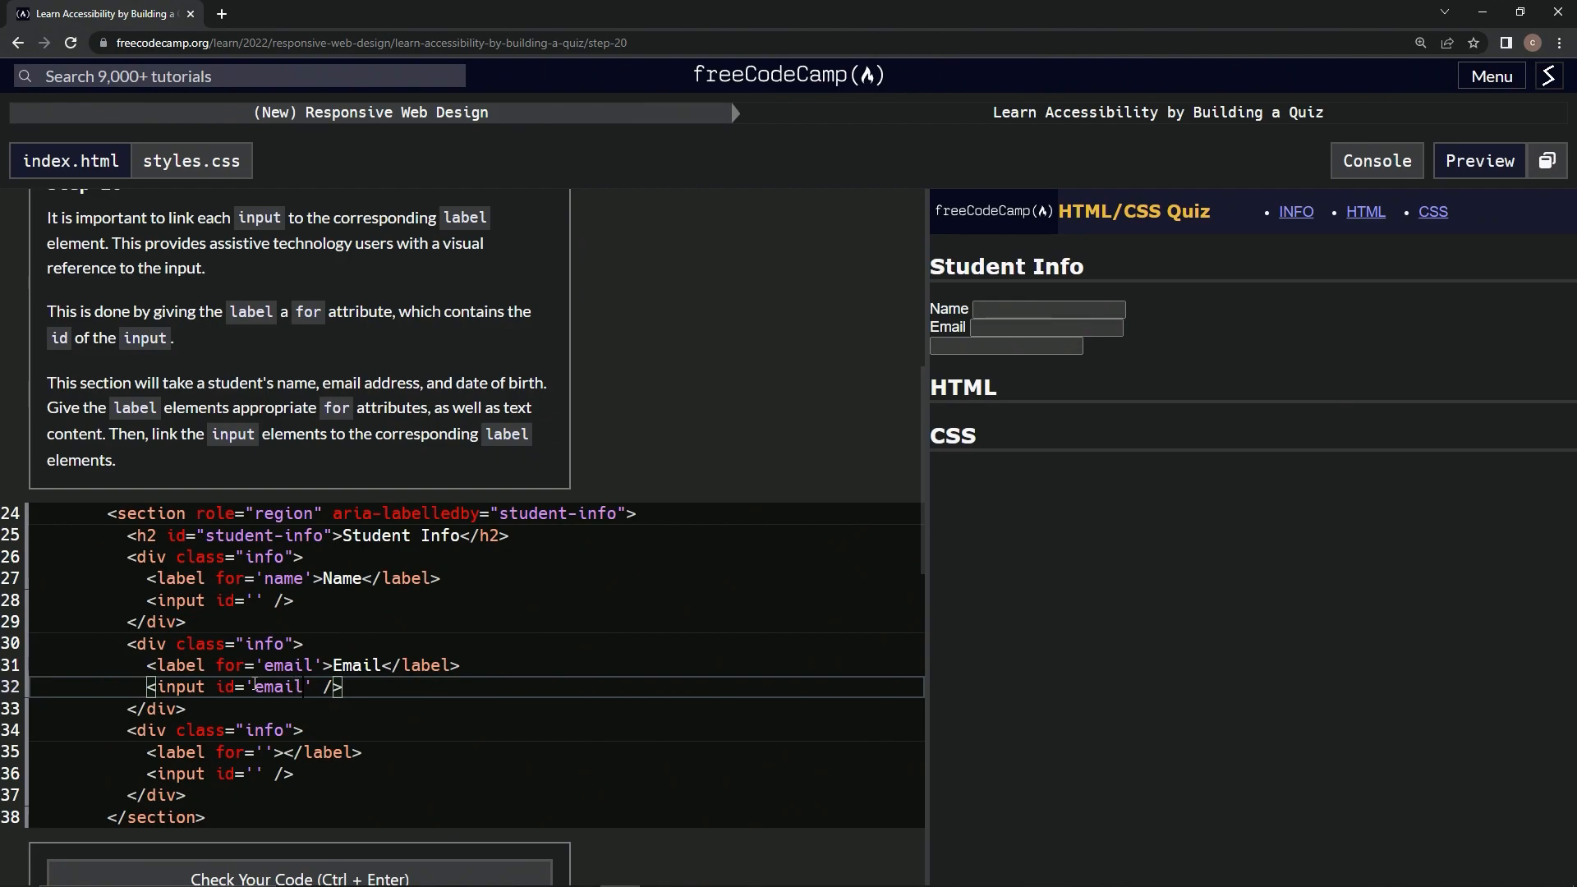
# - Set the third label's for to 'dob' with text 'Date of Birth', and its input's id to 'dob'
pyautogui.click(266, 752)
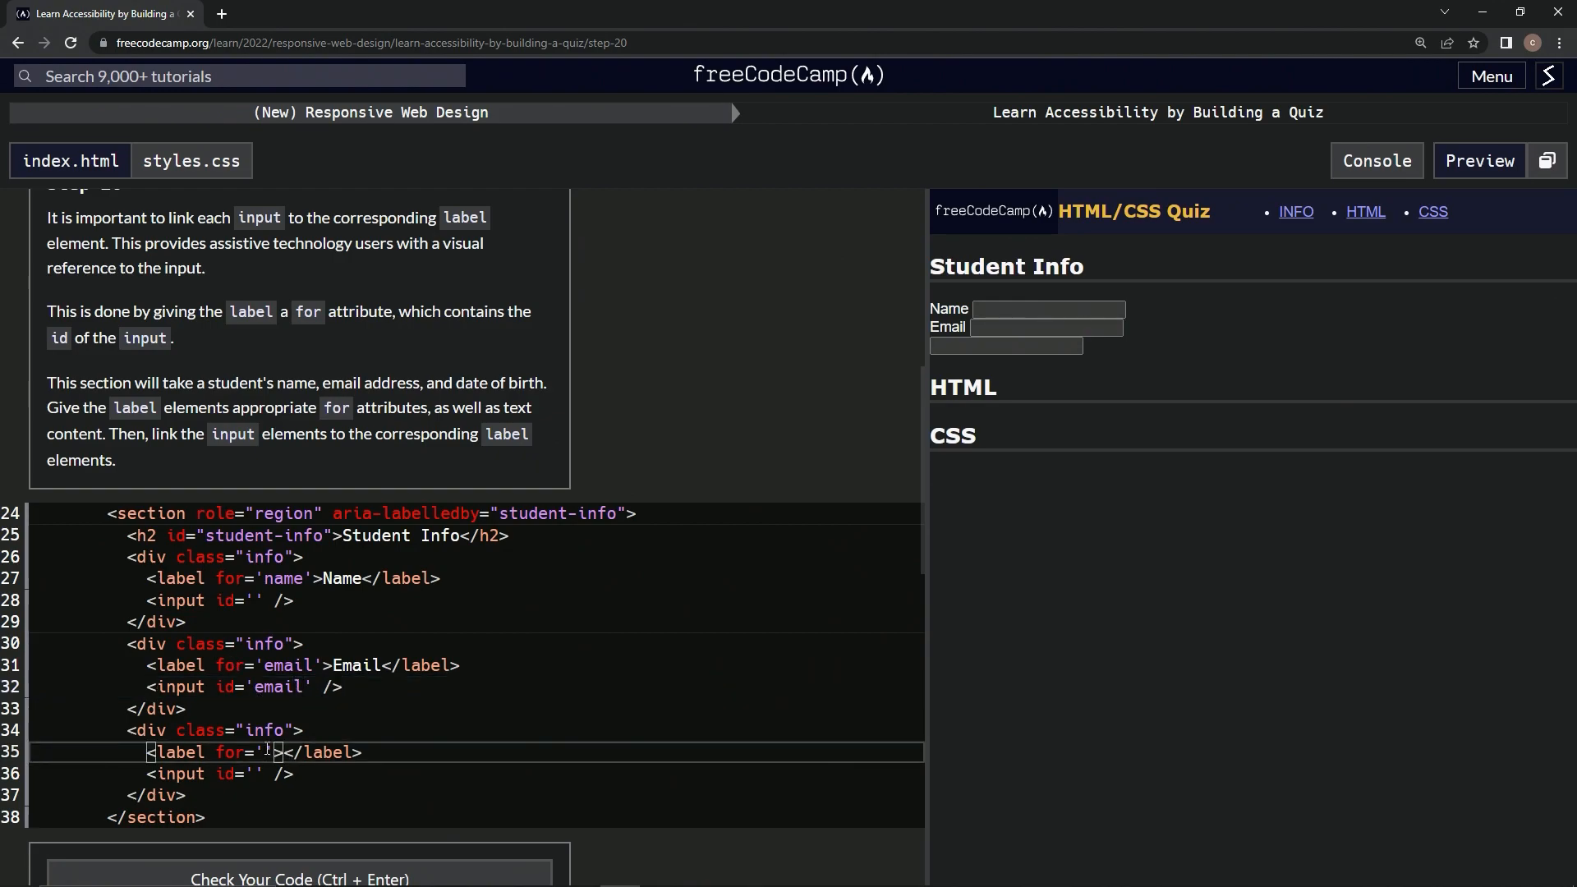
pyautogui.write('dob')
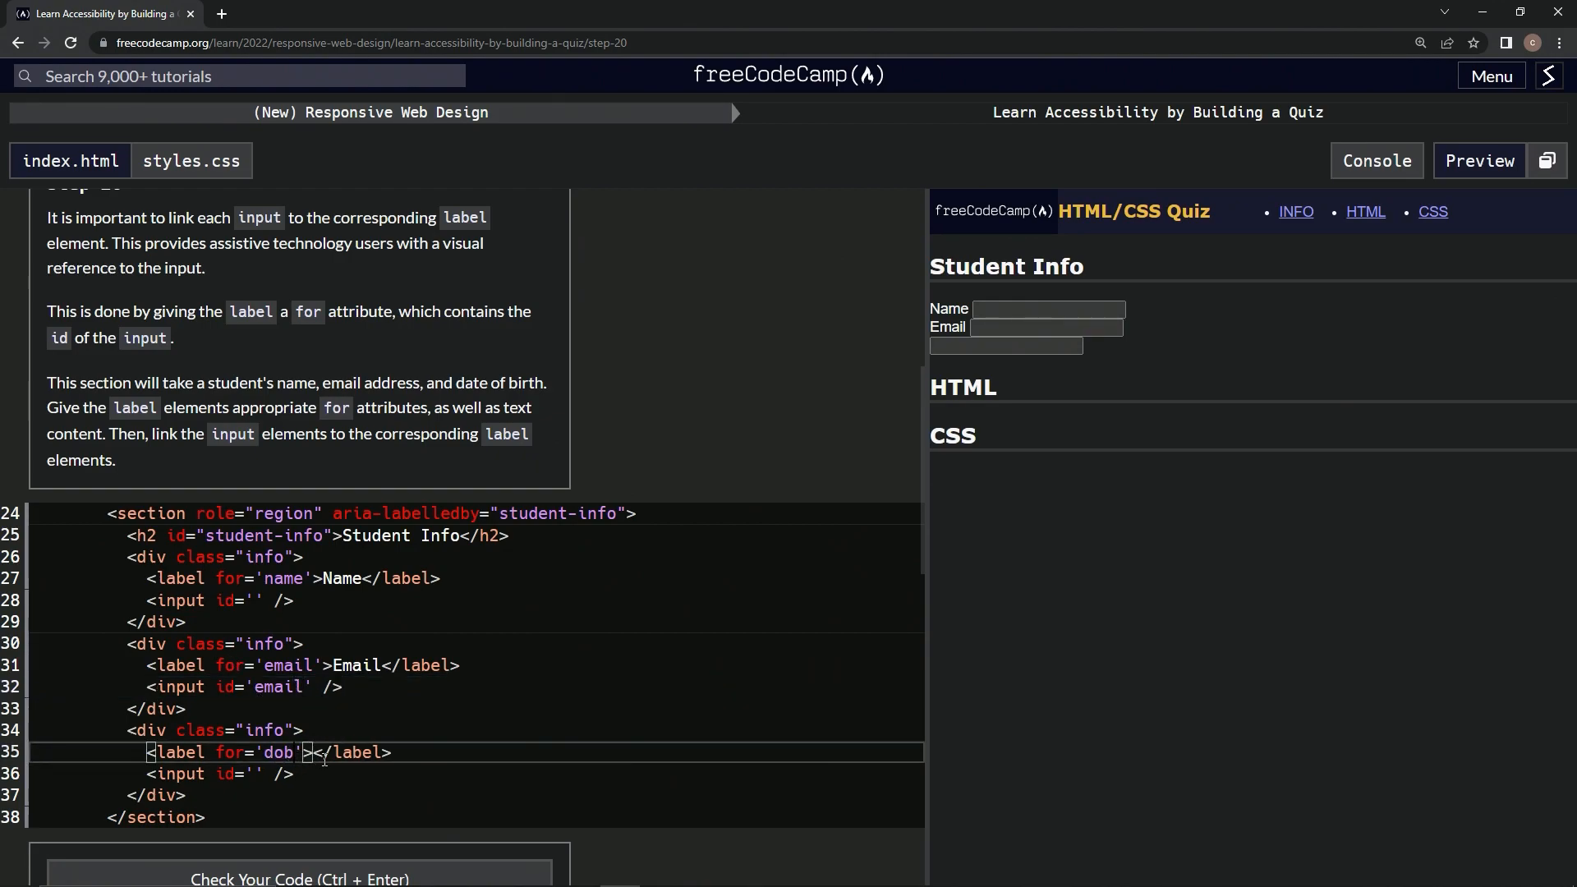
pyautogui.write('Sa')
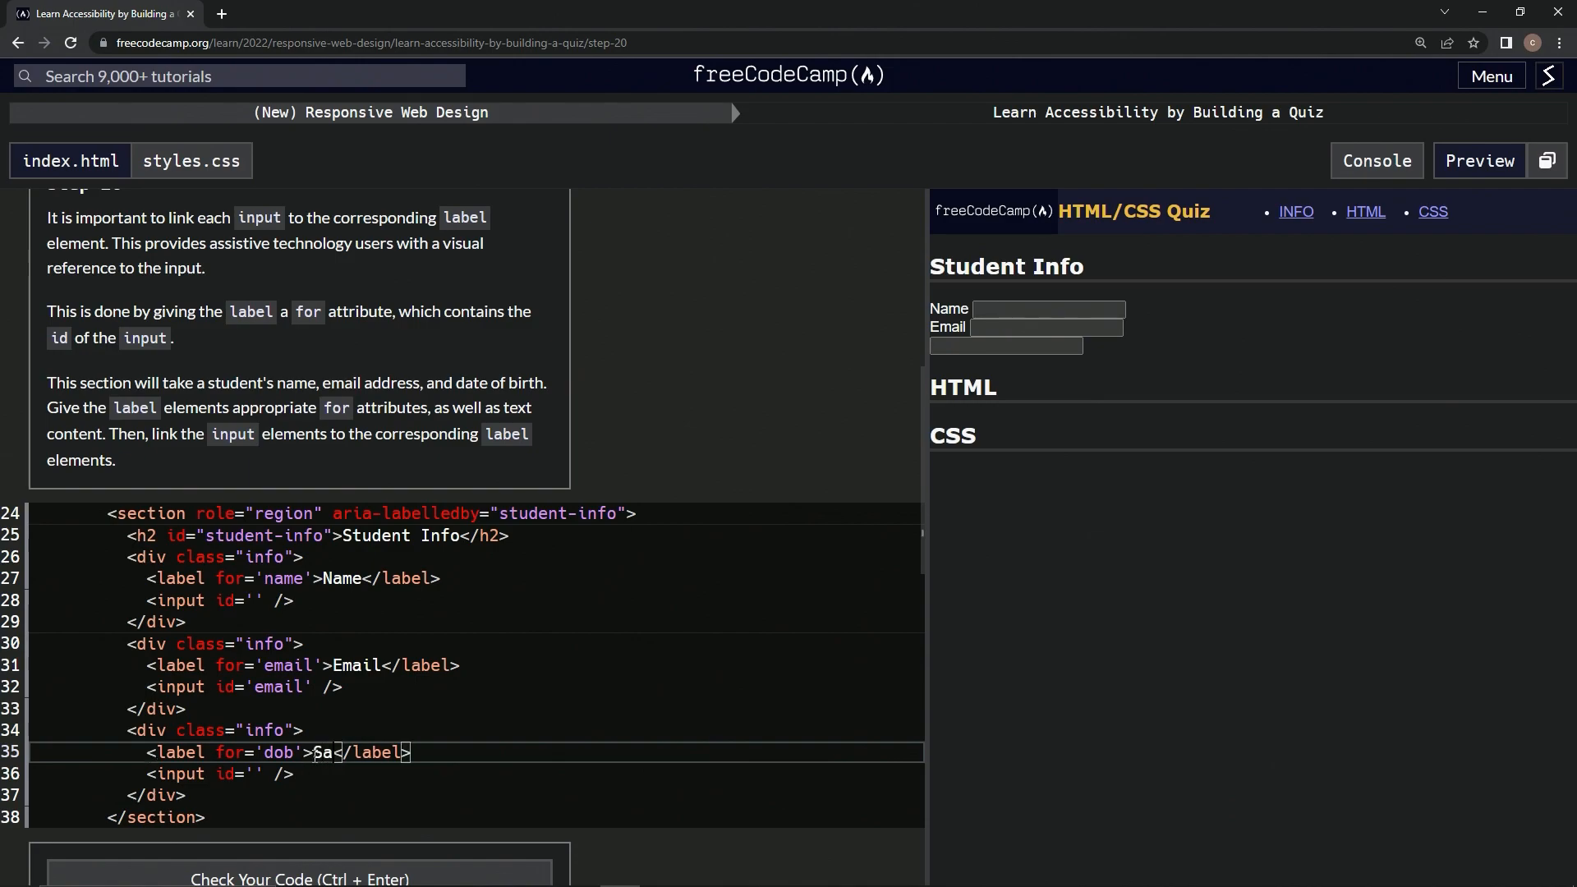
pyautogui.write('Date of Birth')
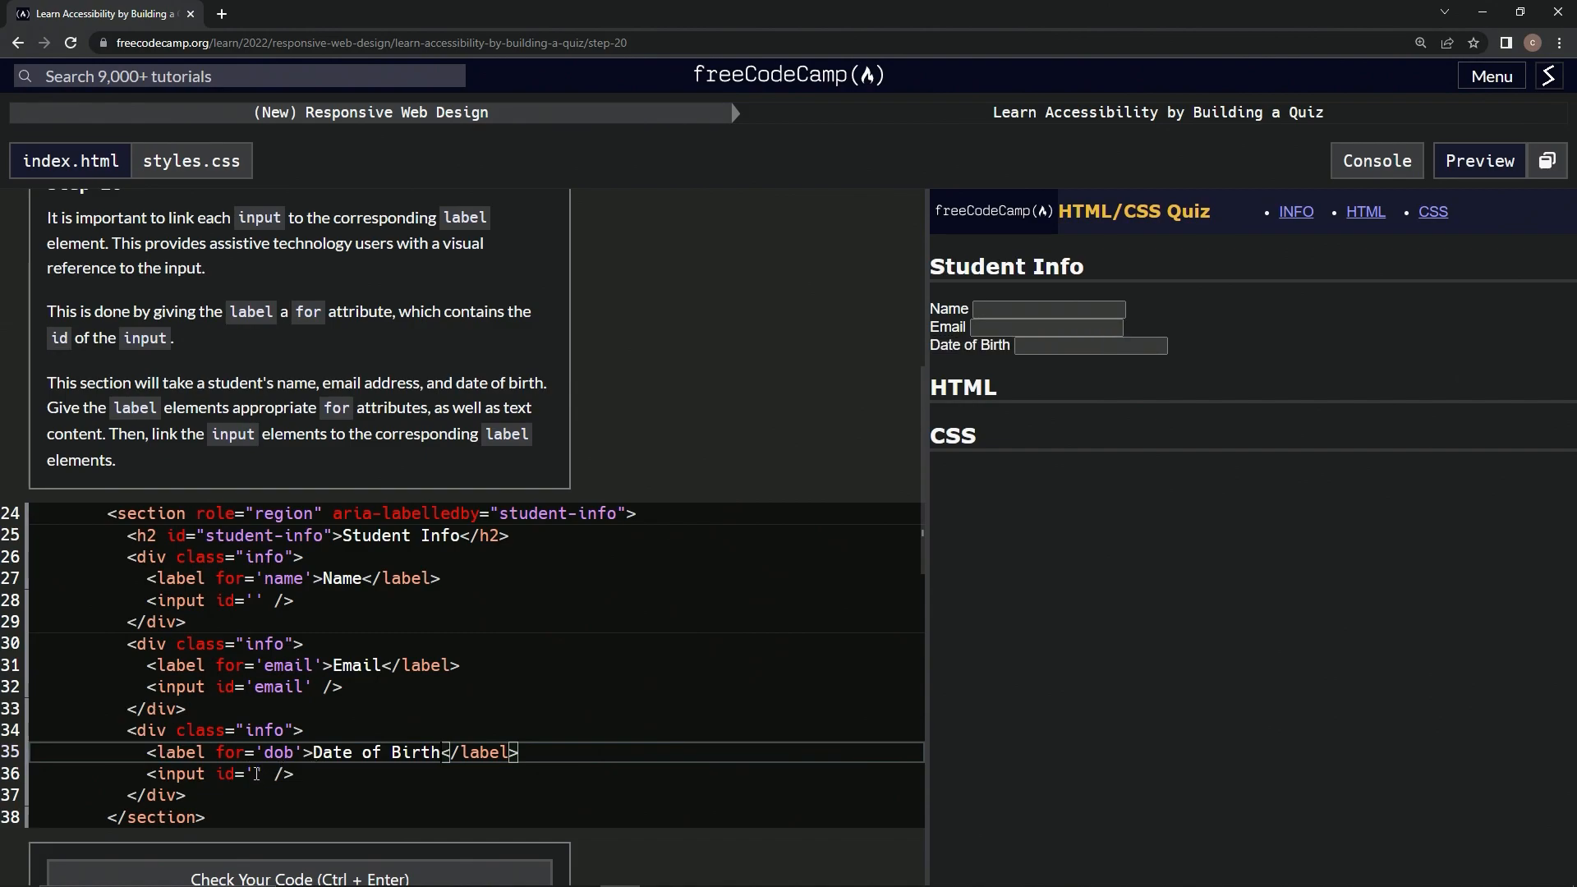
pyautogui.write('dob')
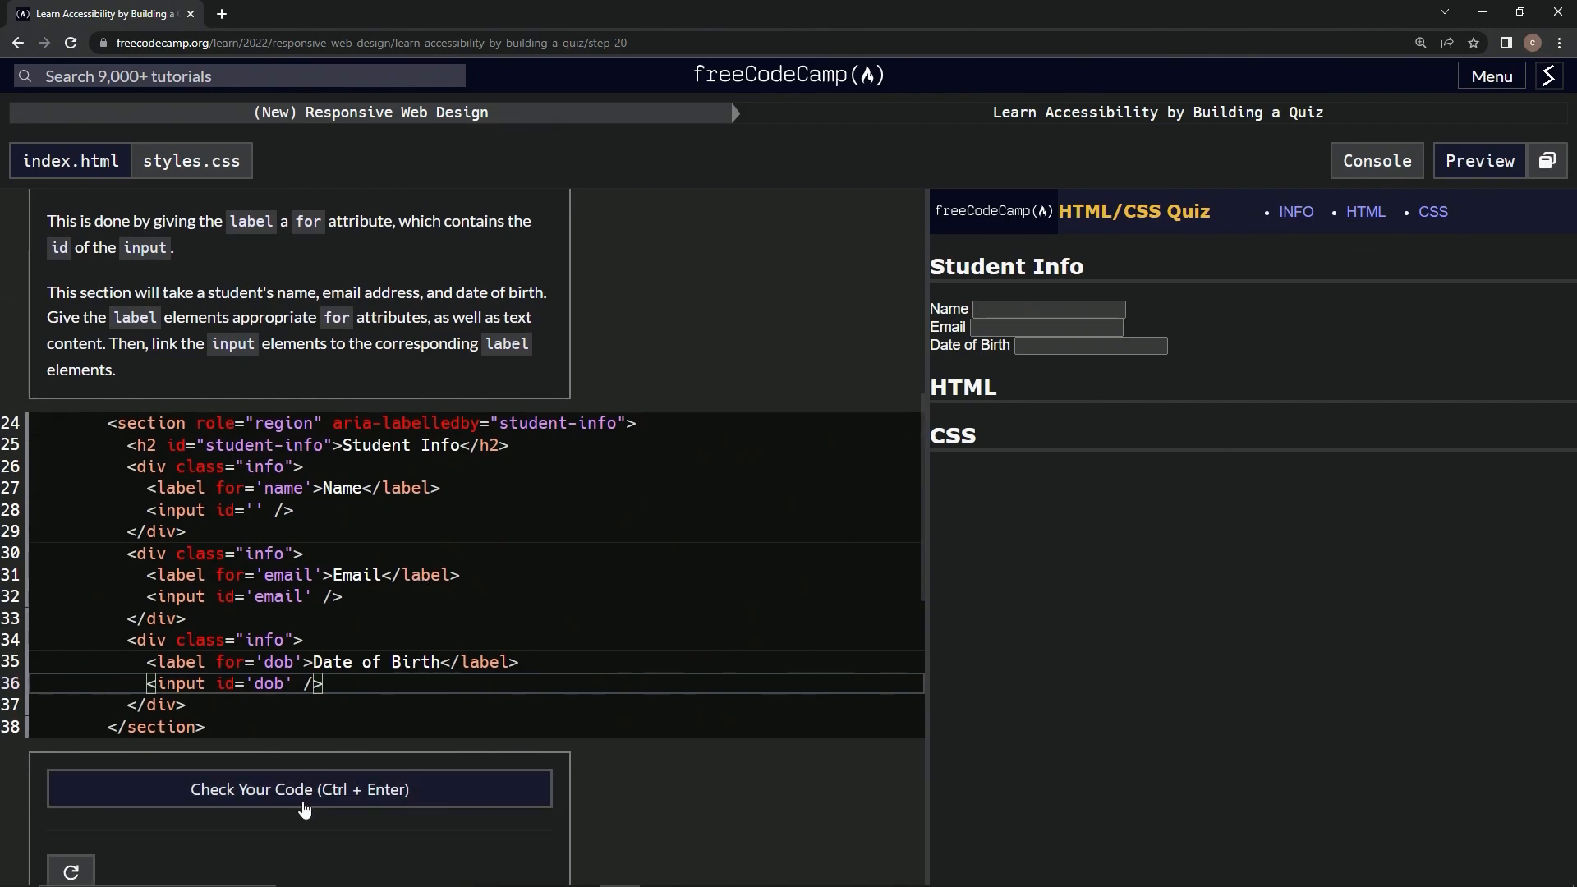
# - Run the tests, fix the first input's id to 'name', and re-check until Step 20 passes
pyautogui.click(299, 788)
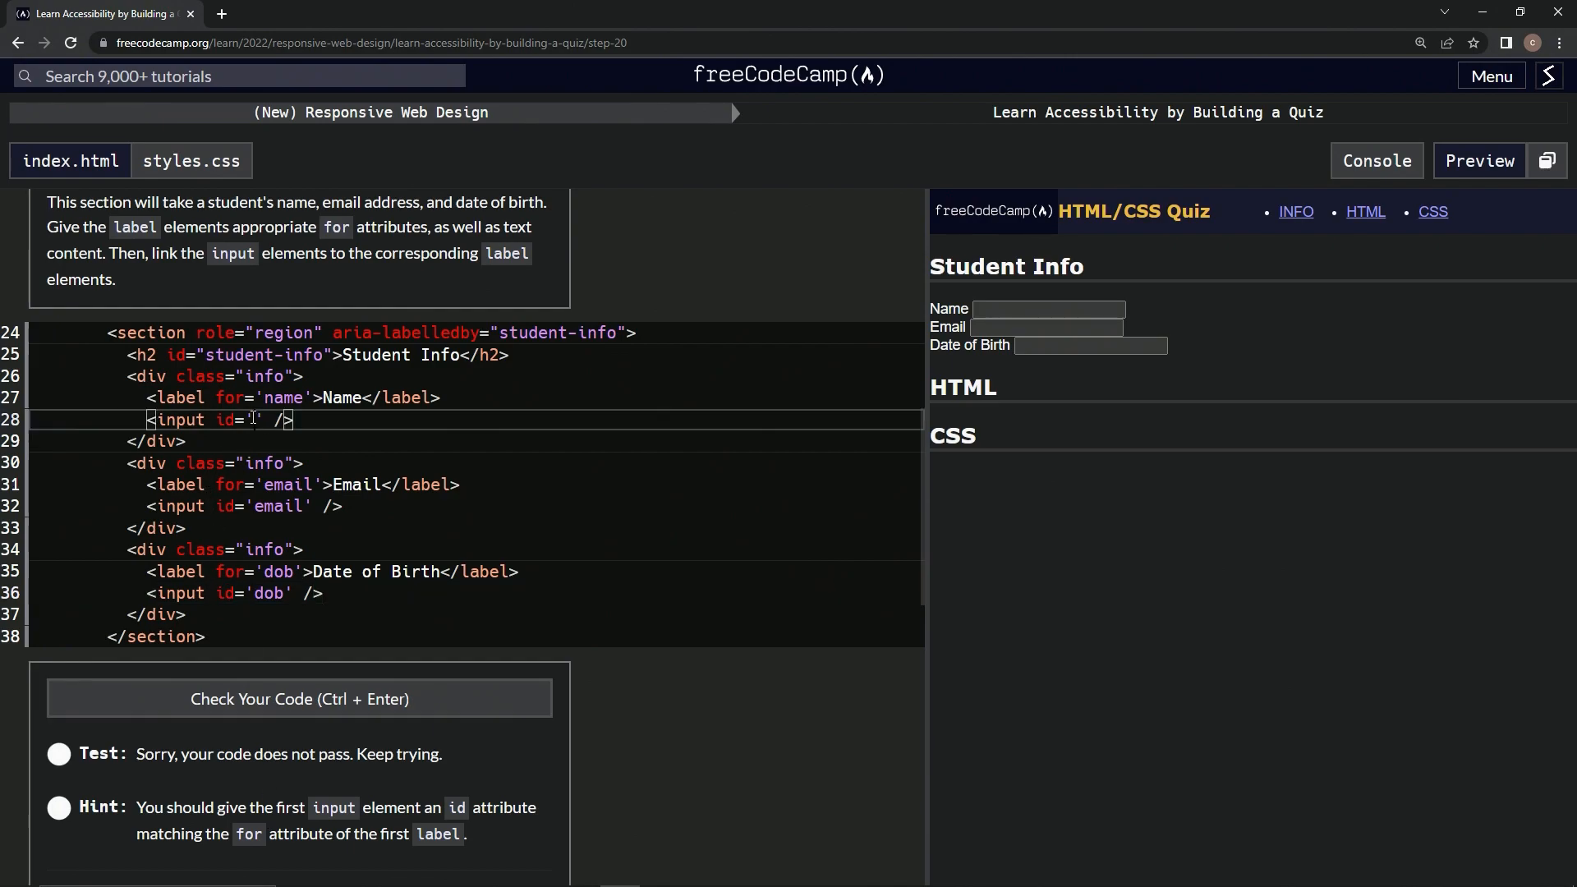
pyautogui.write('name')
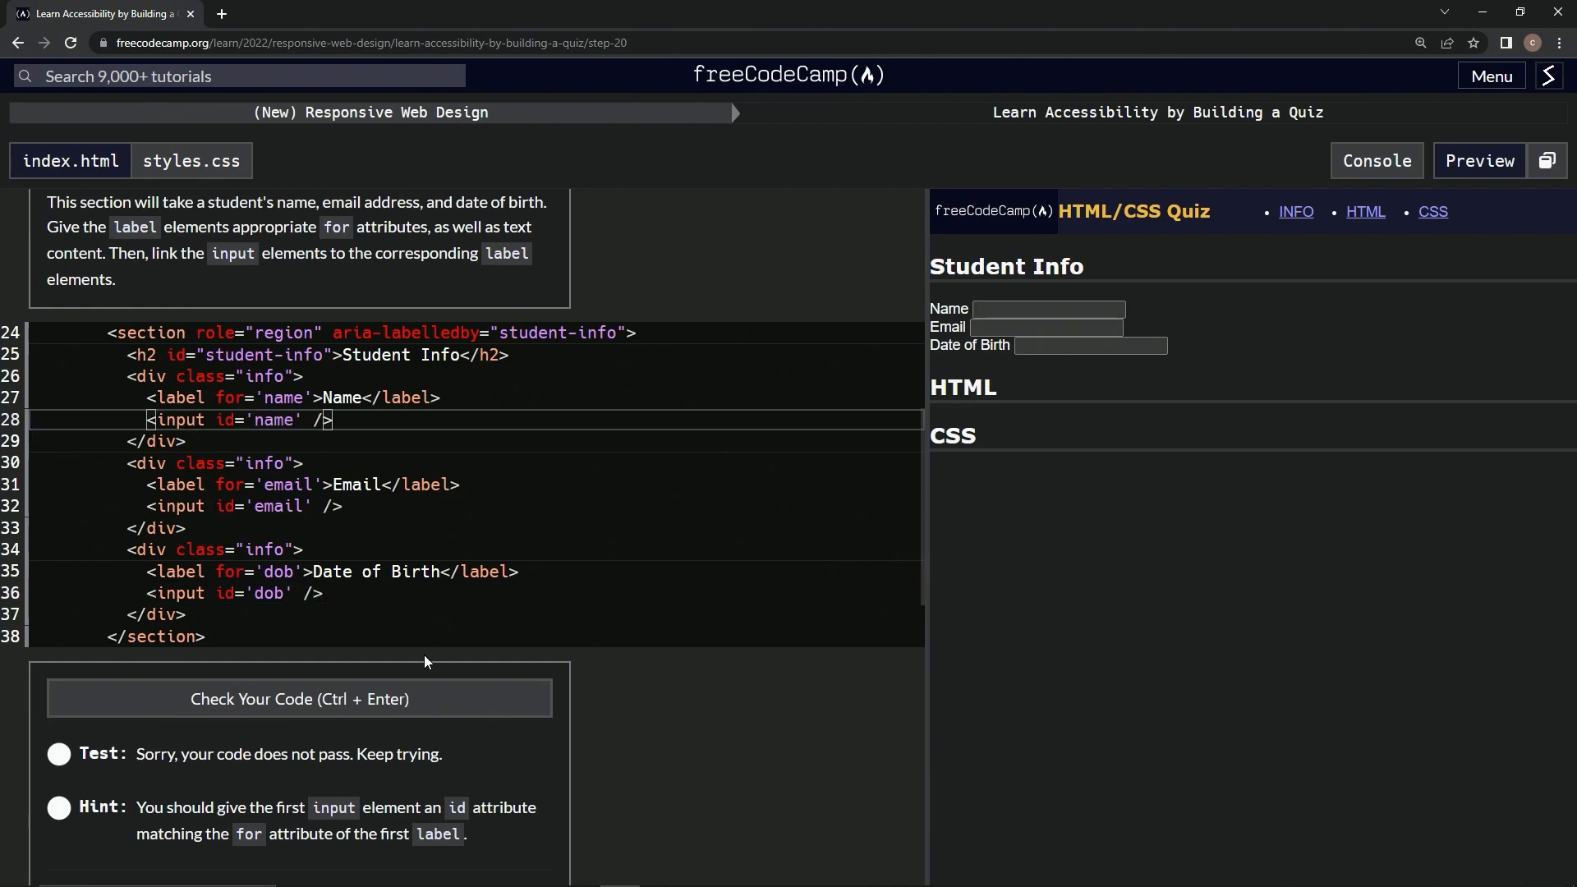
pyautogui.click(299, 699)
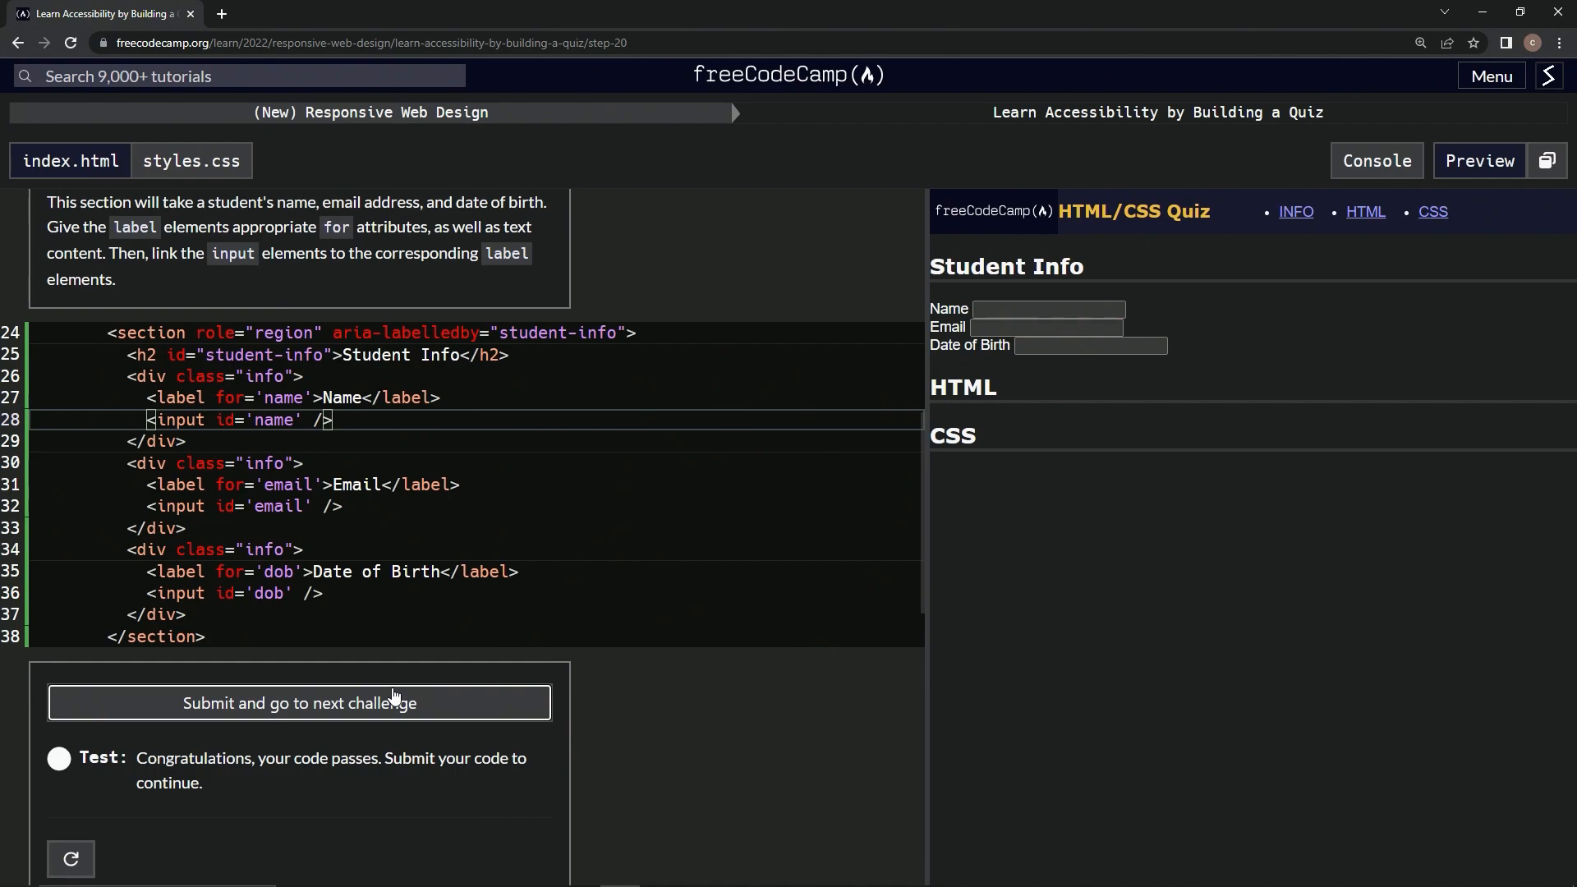
# - Submit the passing solution and advance to Step 21
pyautogui.click(299, 703)
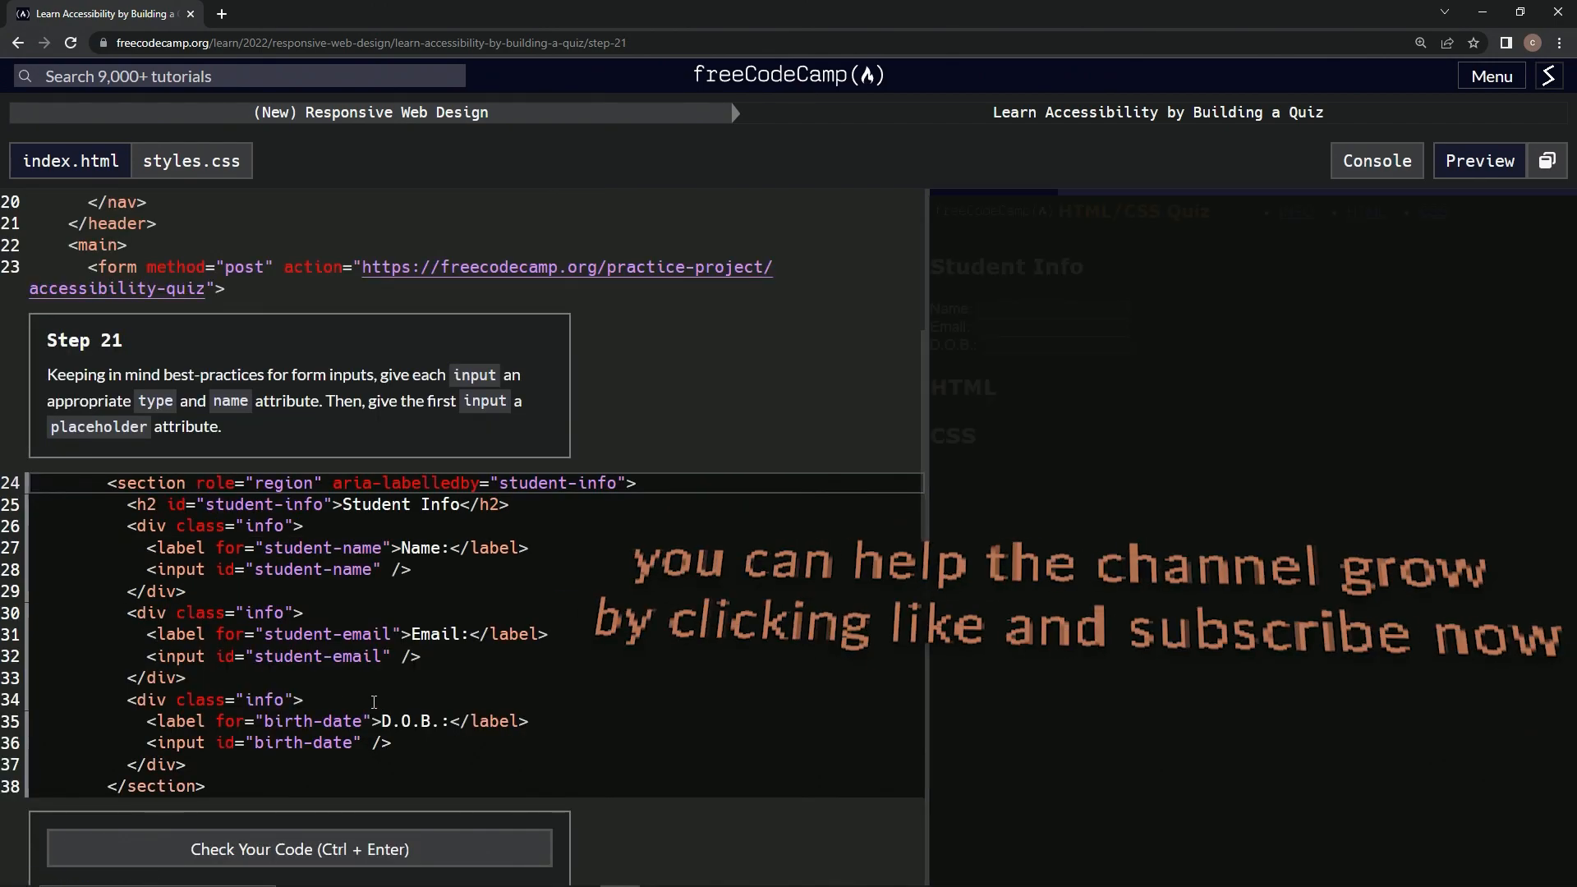
pyautogui.moveTo(81, 368)
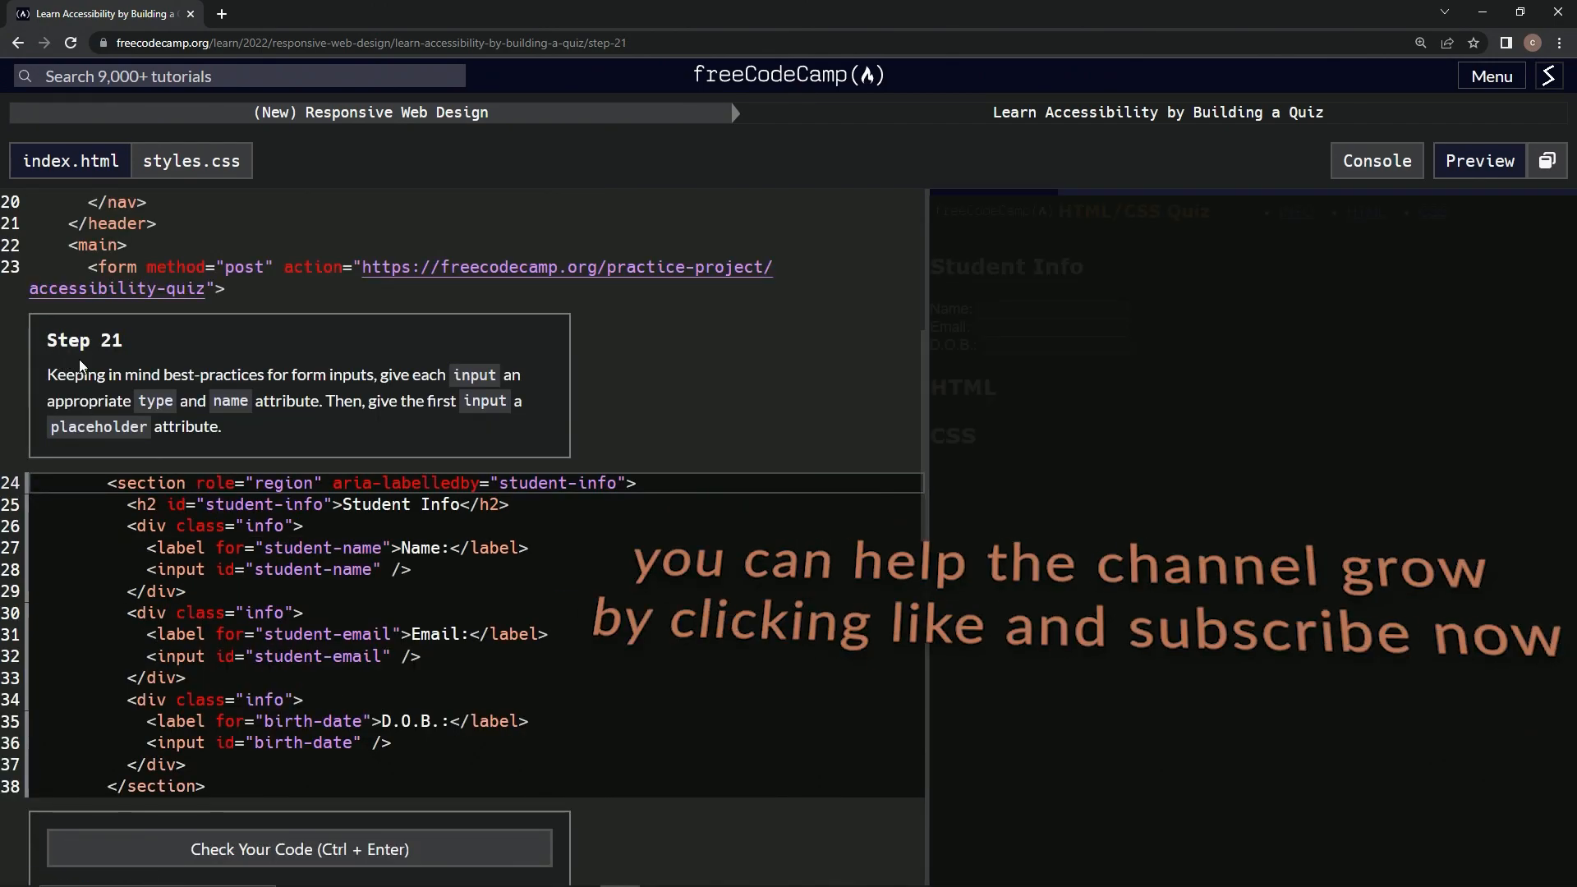
pyautogui.moveTo(118, 361)
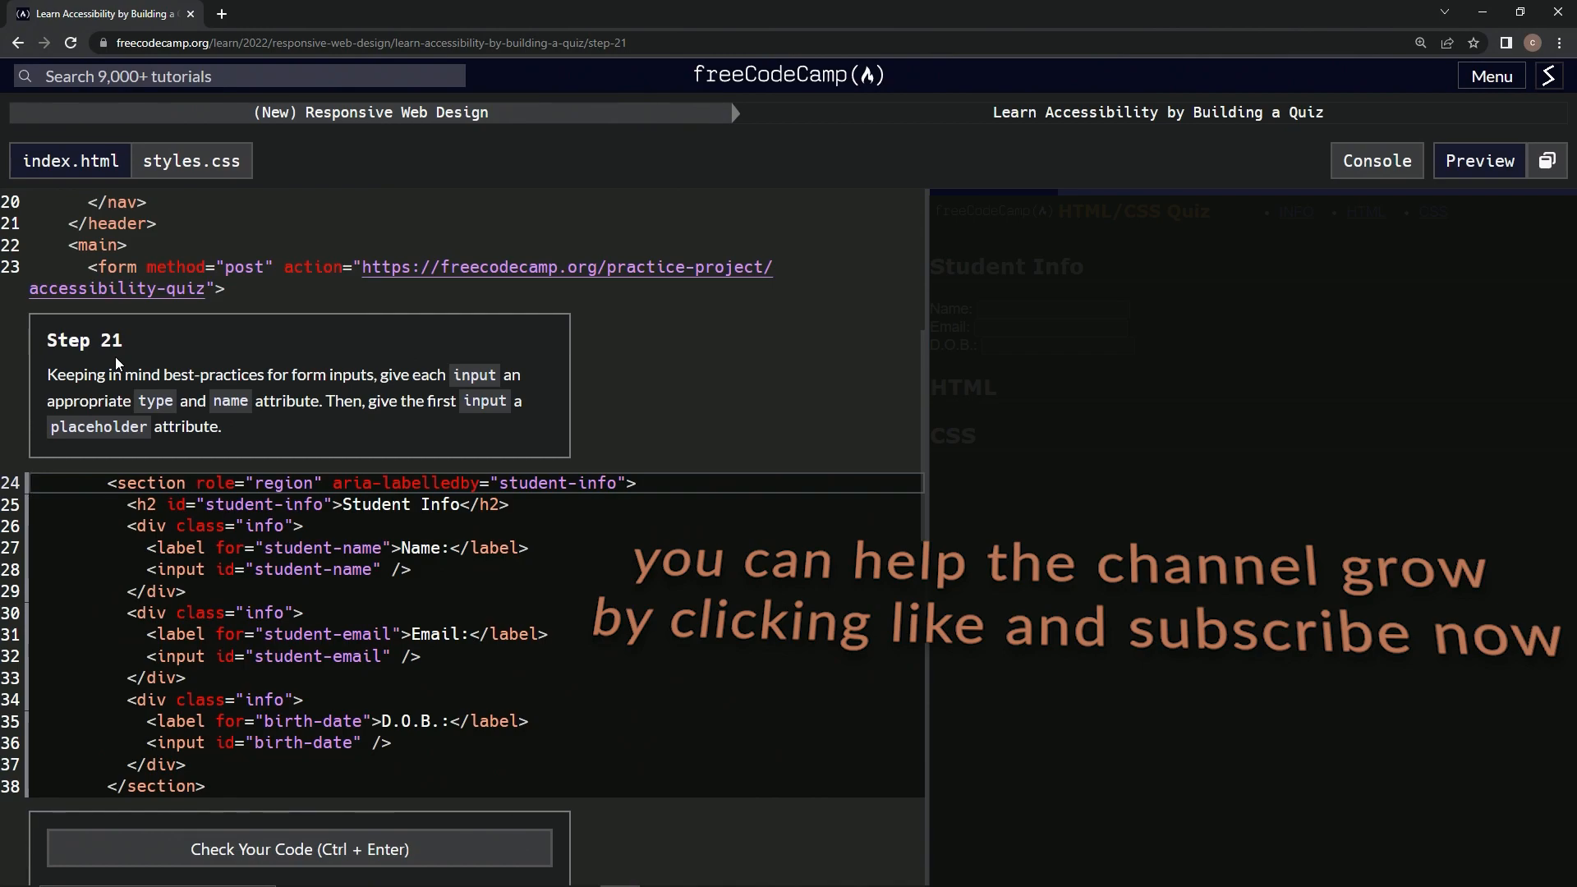